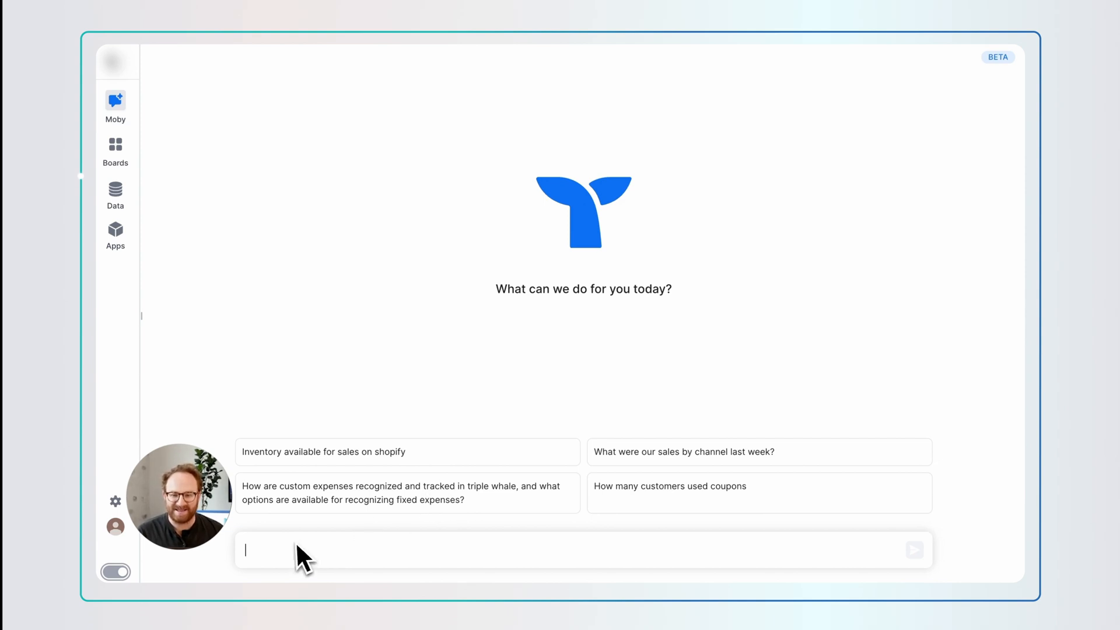
Ask Moby for Meta creatives' spend, ROAS, NC ROAS, CPM, copy and images over the last 7 days.
text(Give)
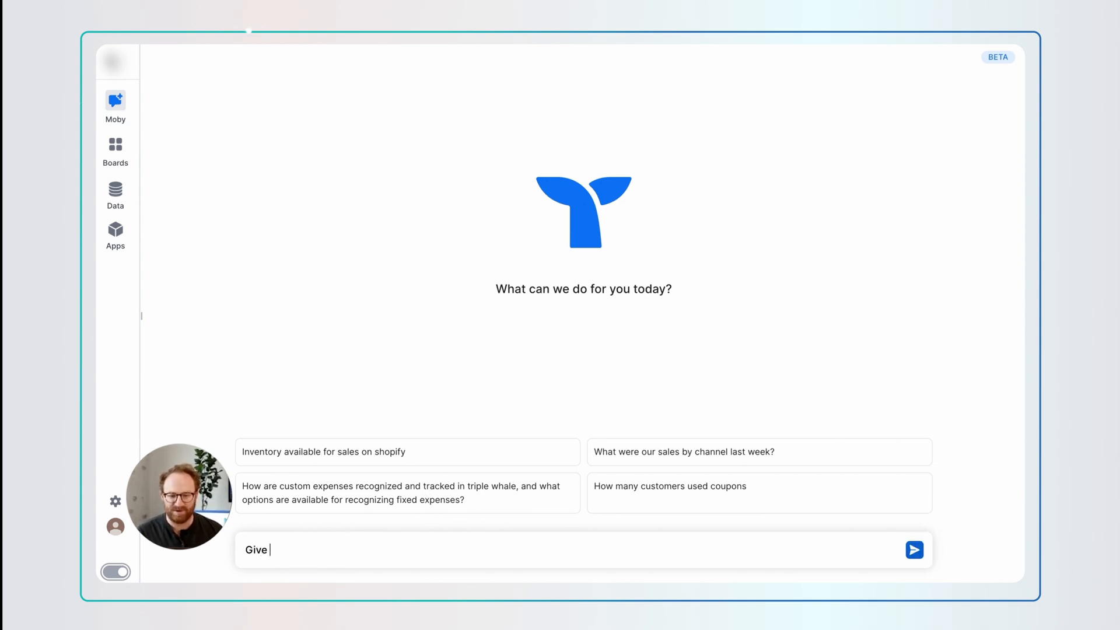
text(me my Meta creatives,)
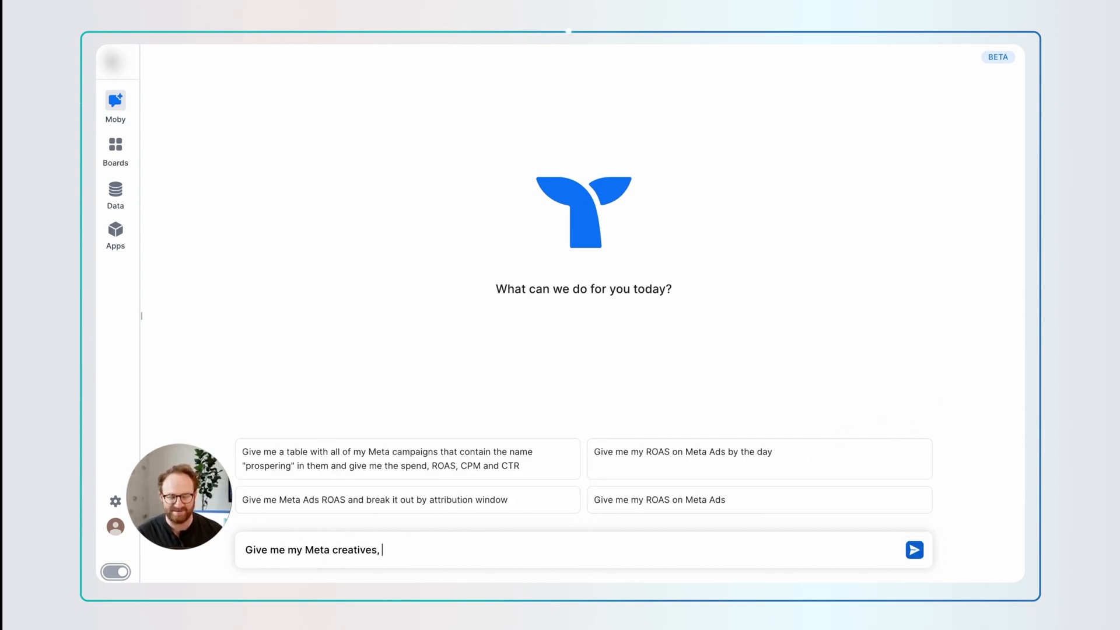
text(show me the spend, ROAS,)
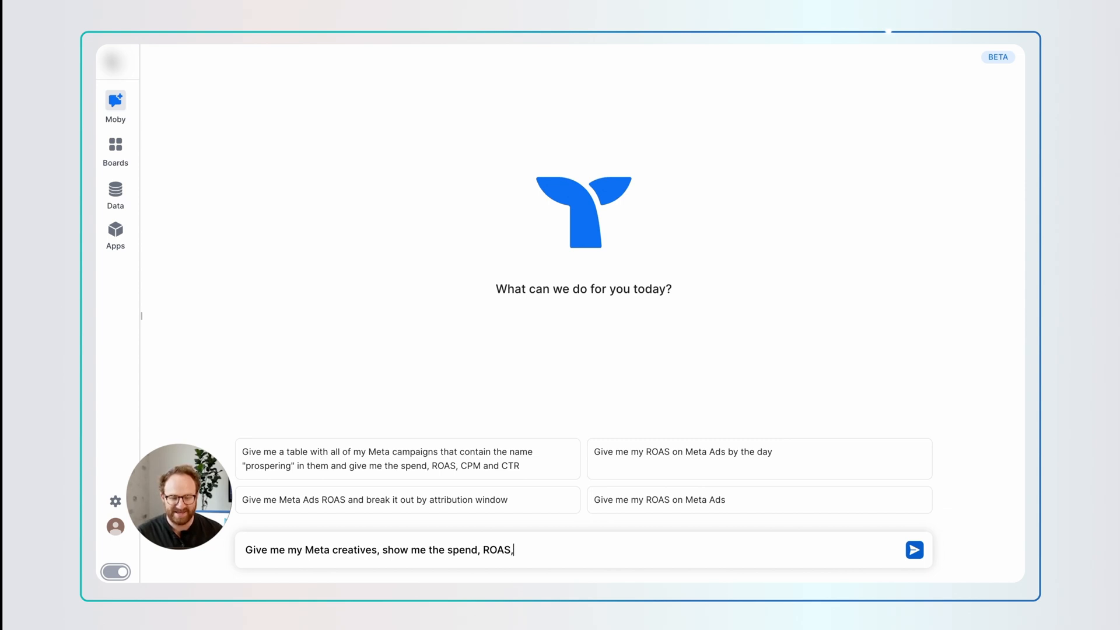
text(NC ROAS, CPM,)
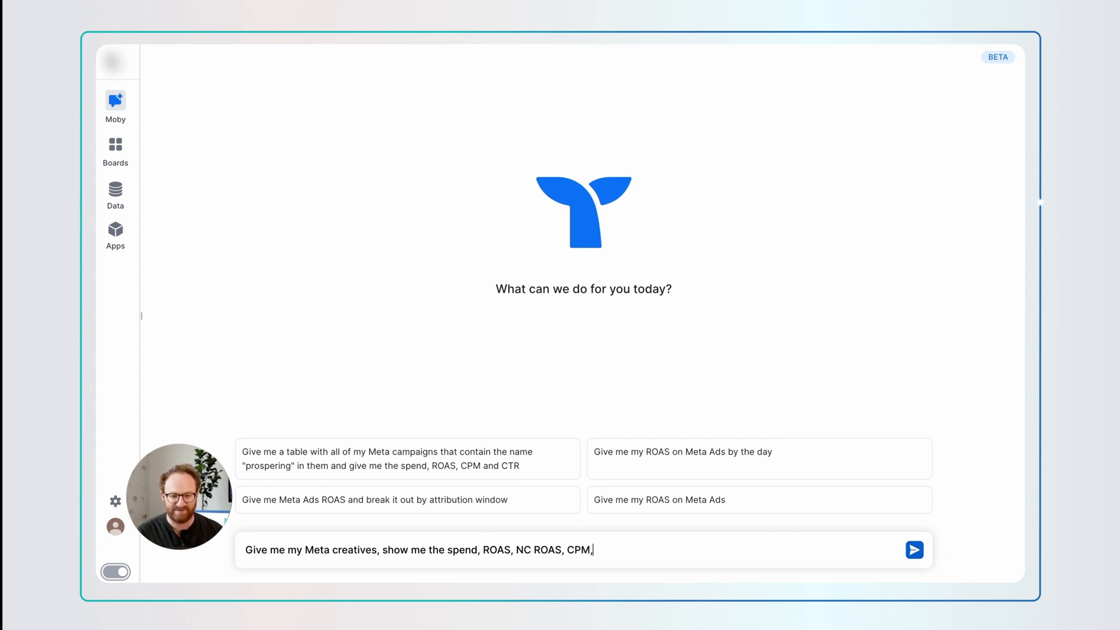
text(copy and images from Meta Ads o)
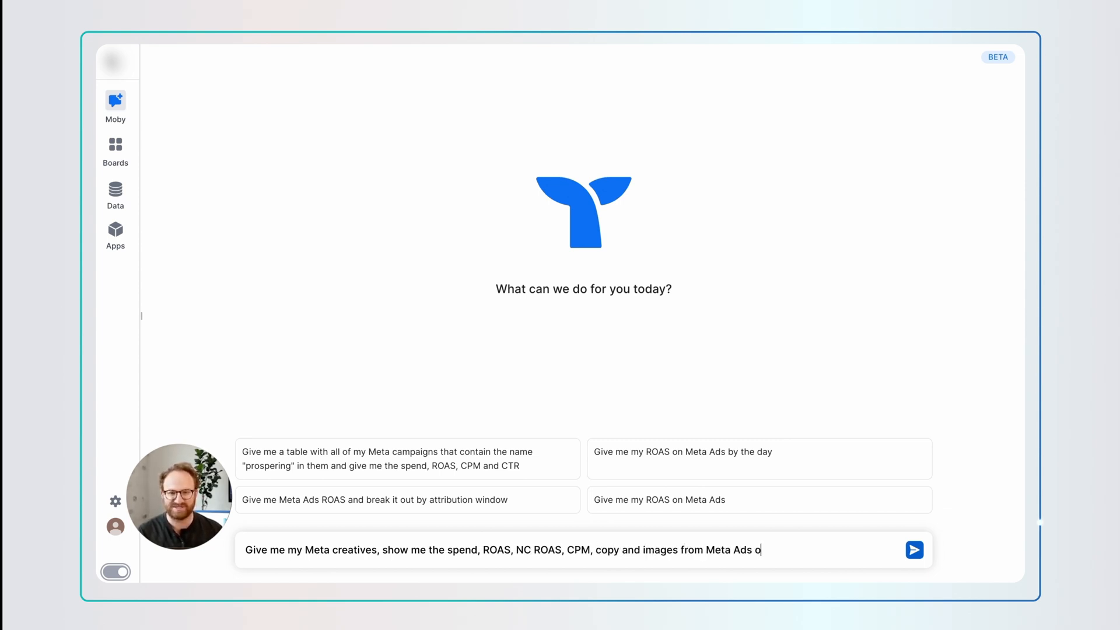
text(ver the last 7 days show me the)
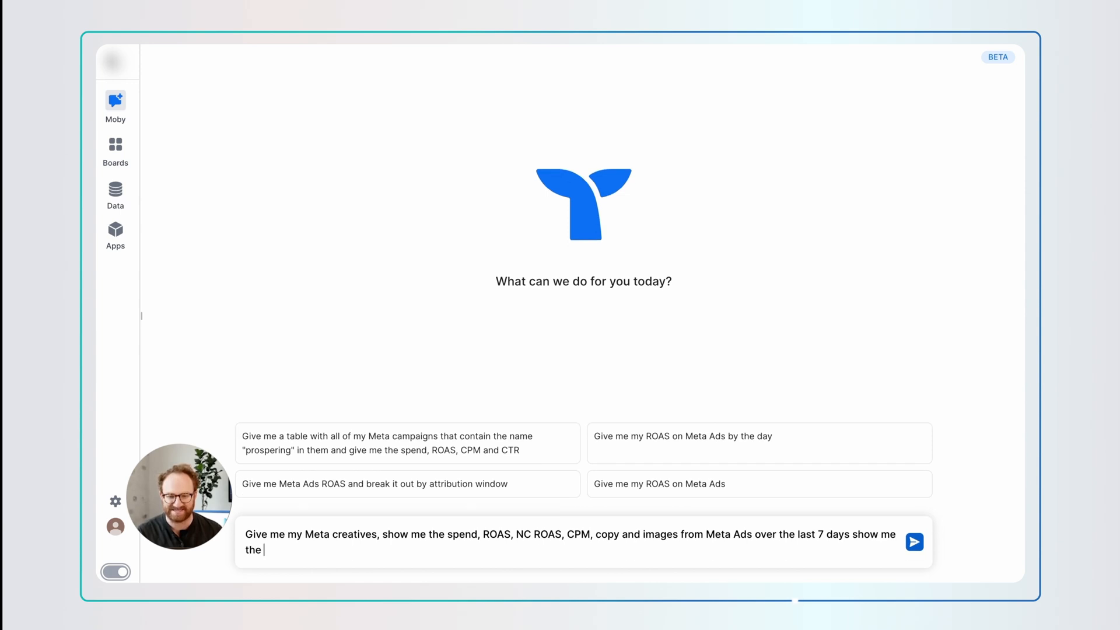
click(915, 543)
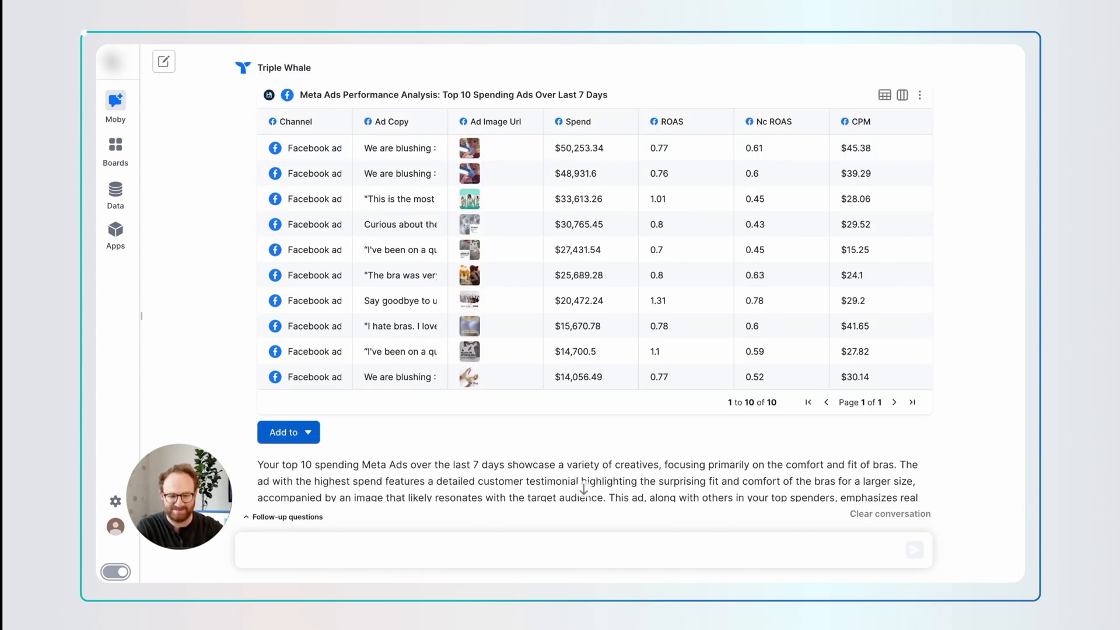
mouse_move(632, 147)
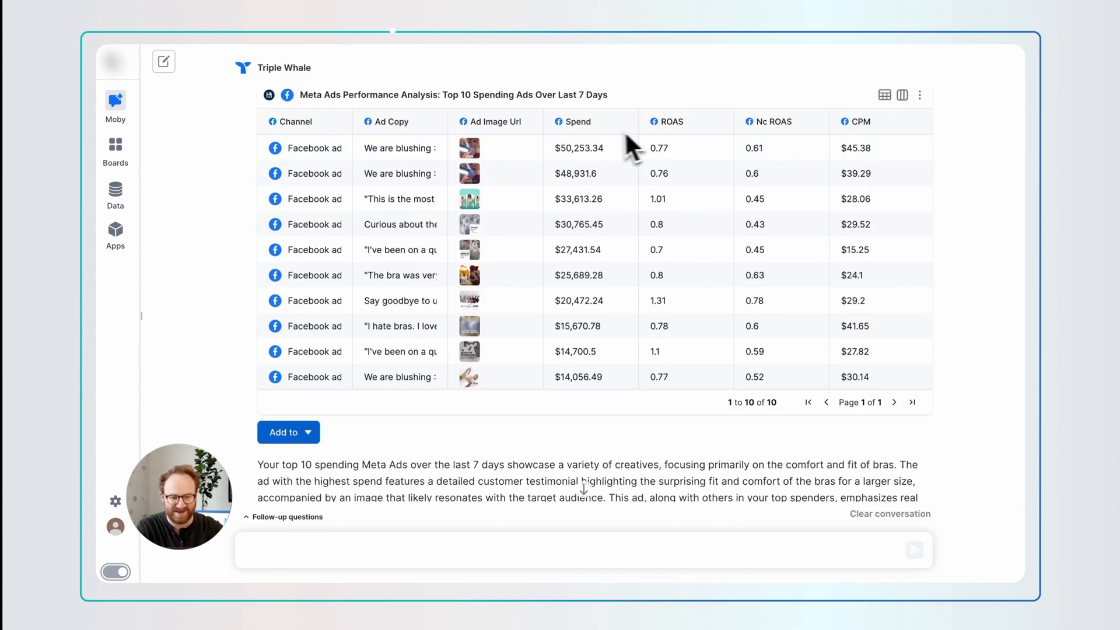
mouse_move(261, 150)
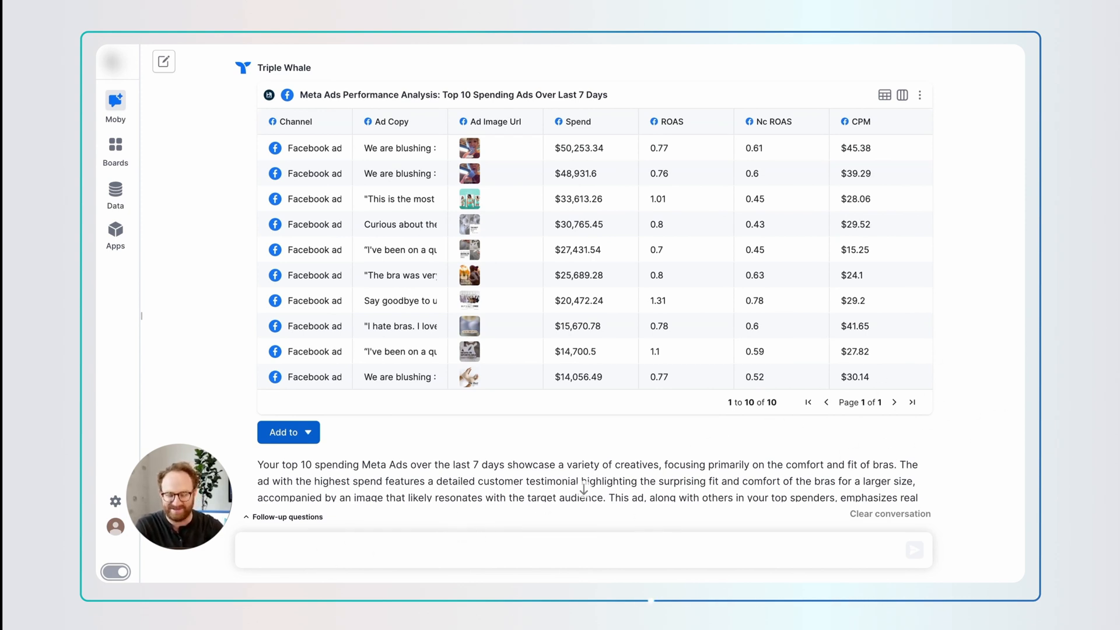
Ask Moby to break out the store's customer personas from the ad copy above and read the six personas.
text(Can you break out the personas of my)
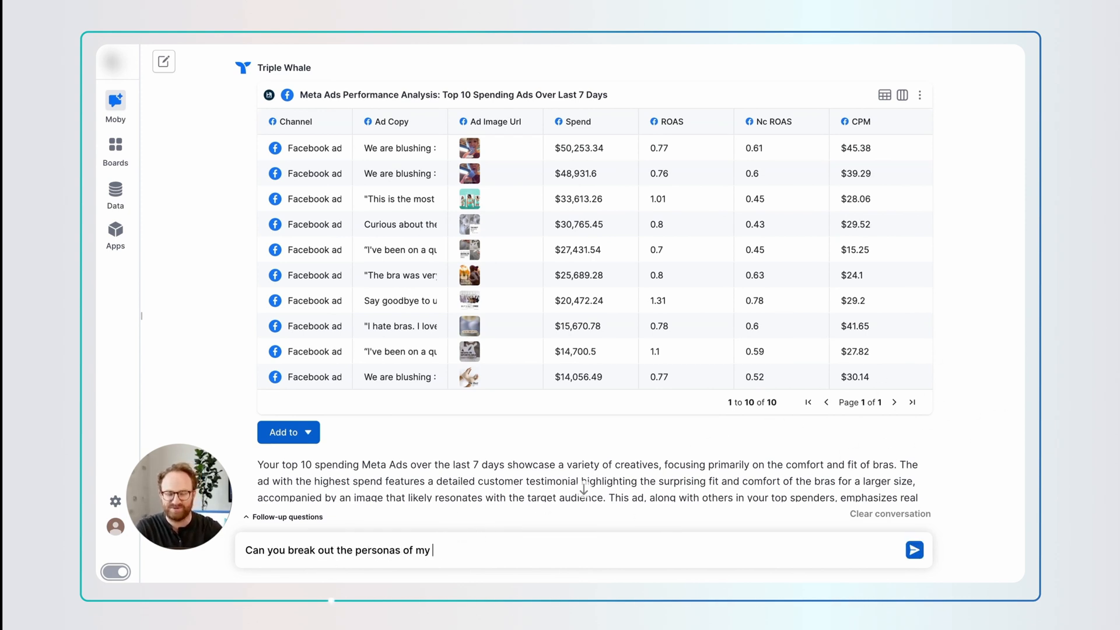
click(914, 550)
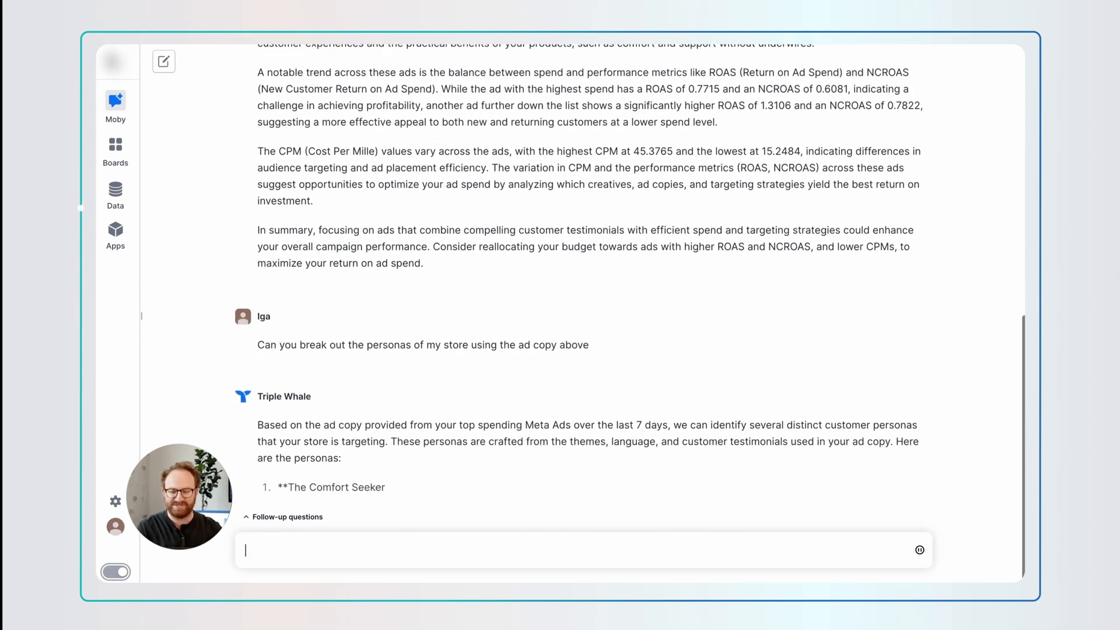
scroll(down, 3)
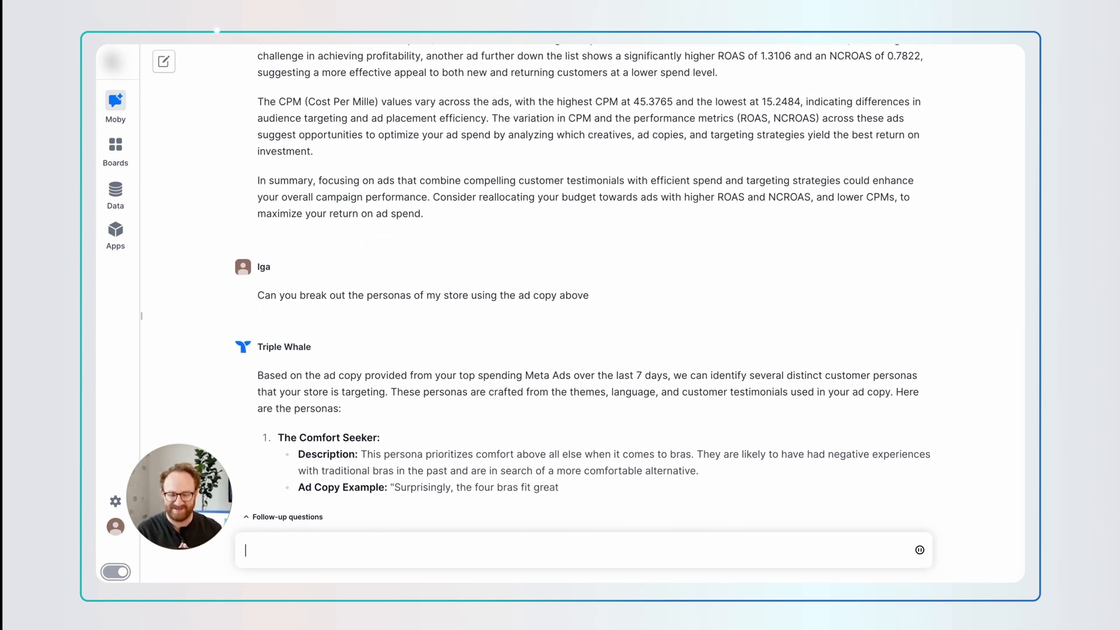
scroll(down, 3)
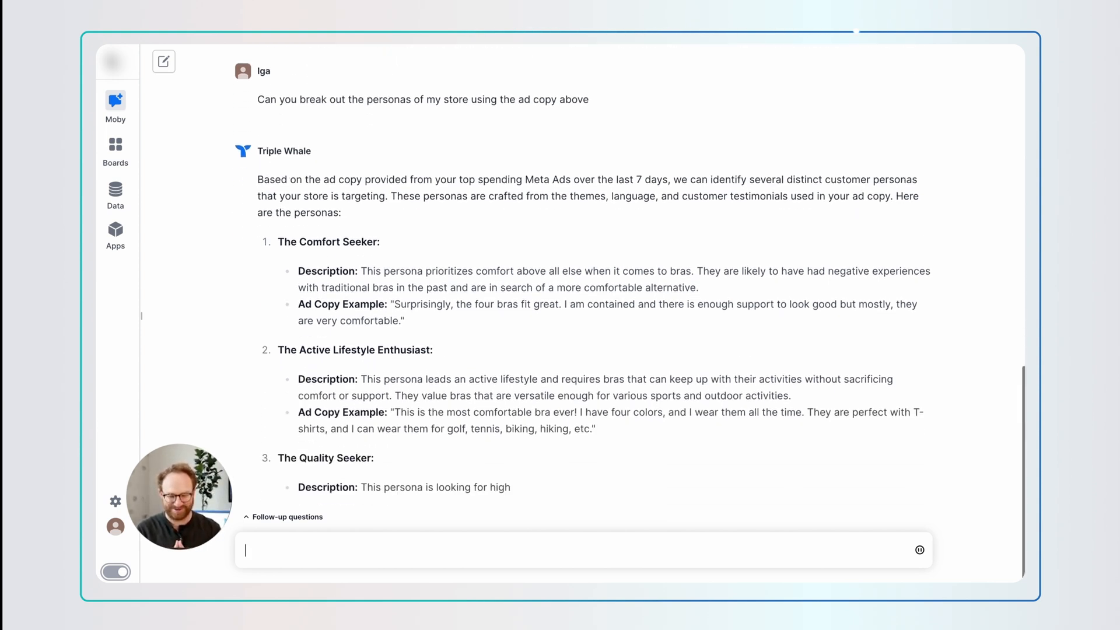
scroll(down, 3)
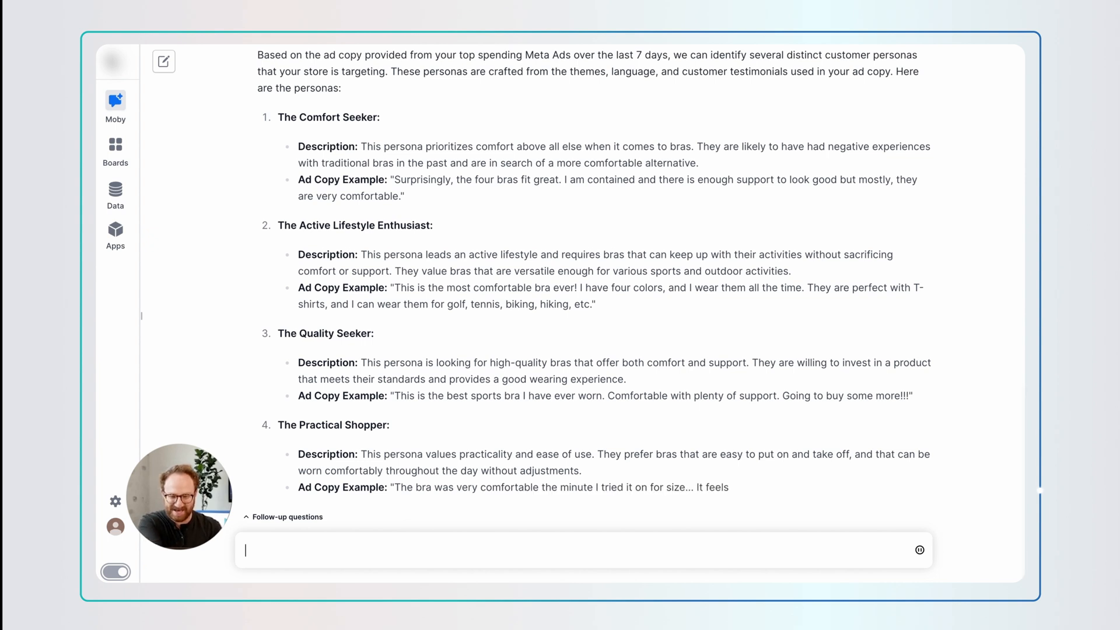
scroll(down, 3)
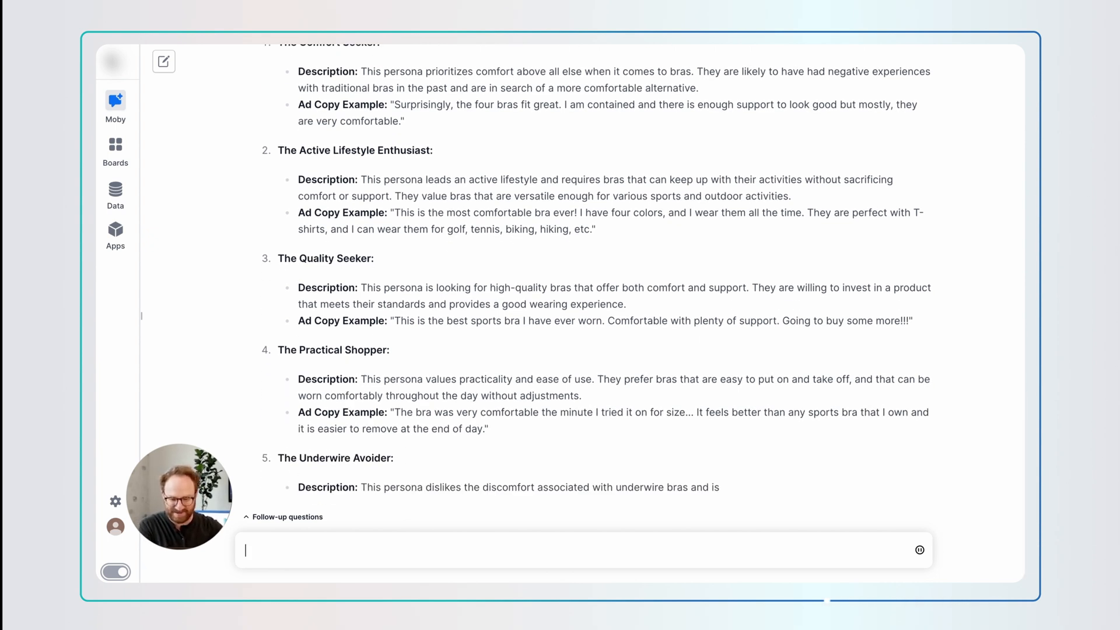
scroll(down, 3)
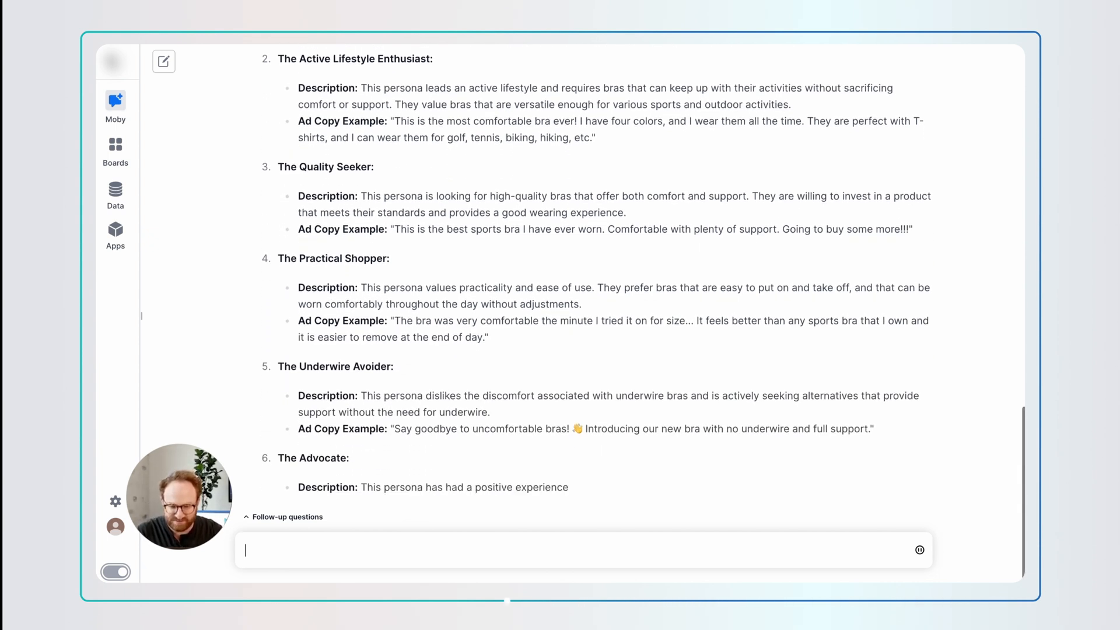
scroll(down, 3)
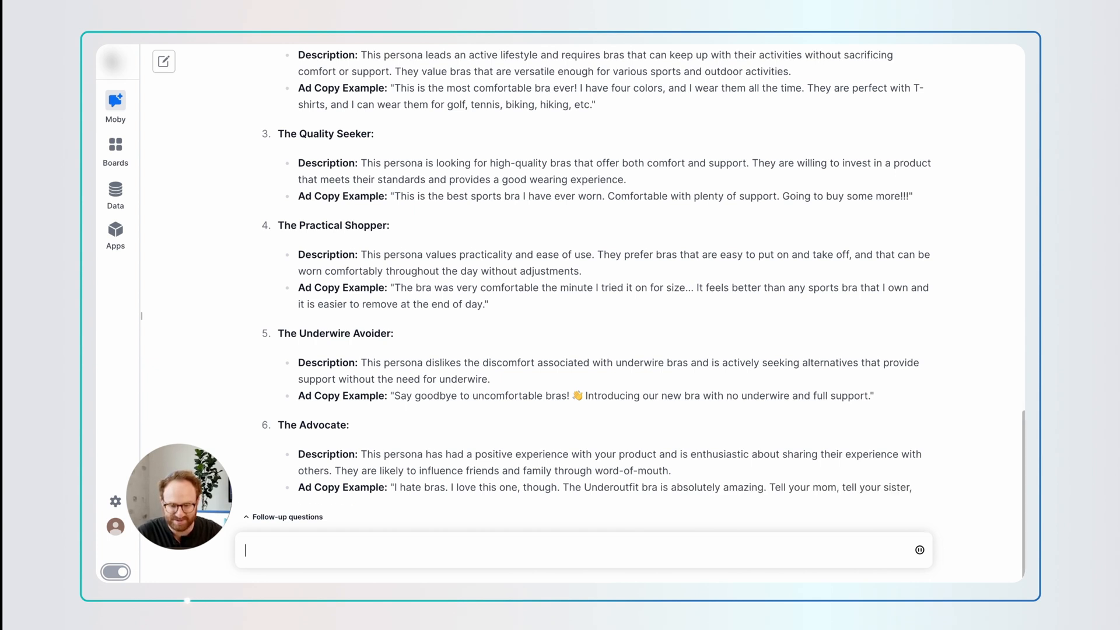
scroll(down, 3)
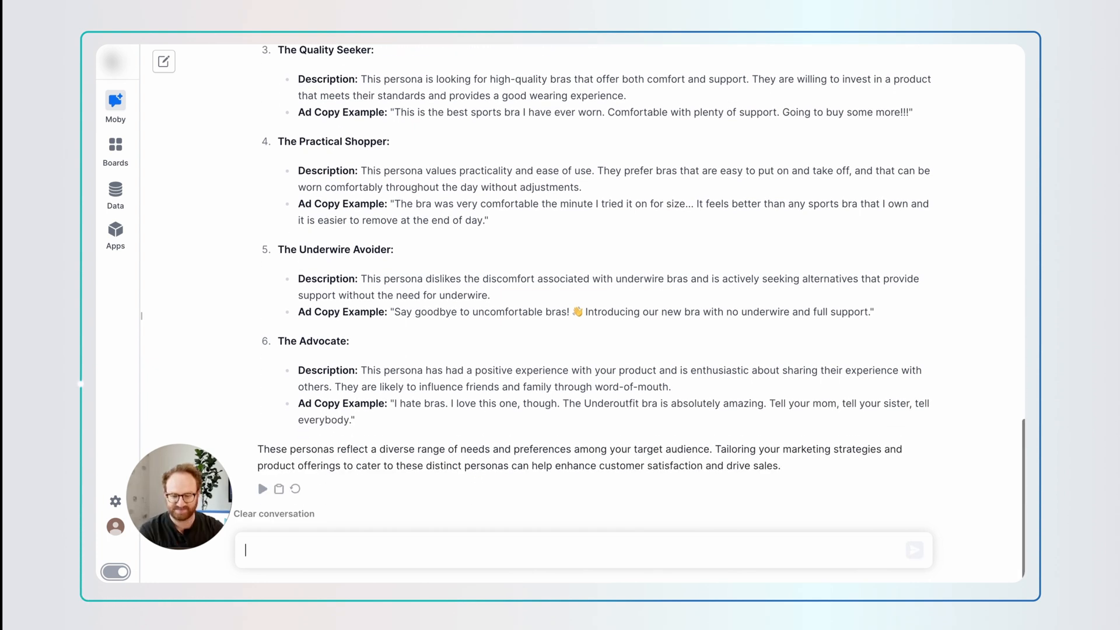
Ask Moby to write 5 new ad copies with emojis for persona number 2 and review them.
text(Using perso)
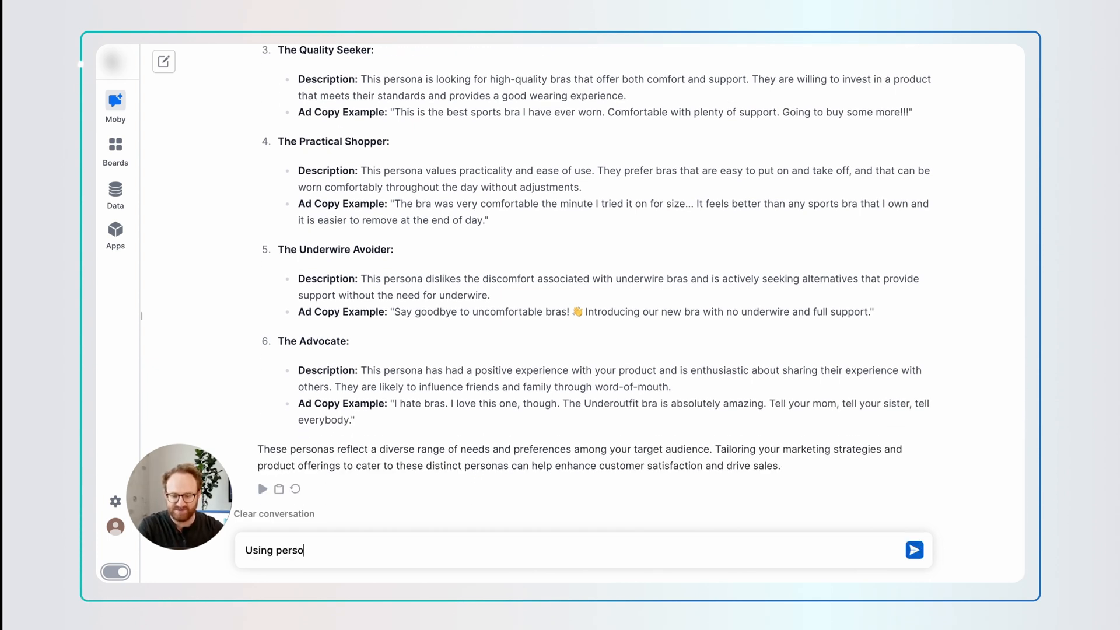
text(na number 2 can you write)
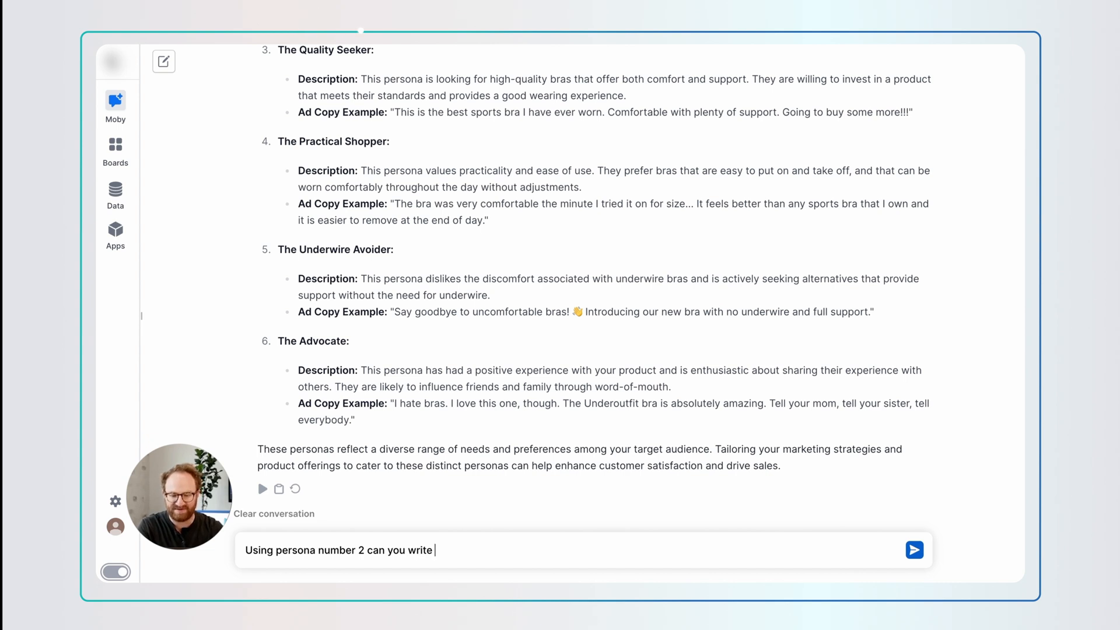
text(me 5 new ad copies and add emojis)
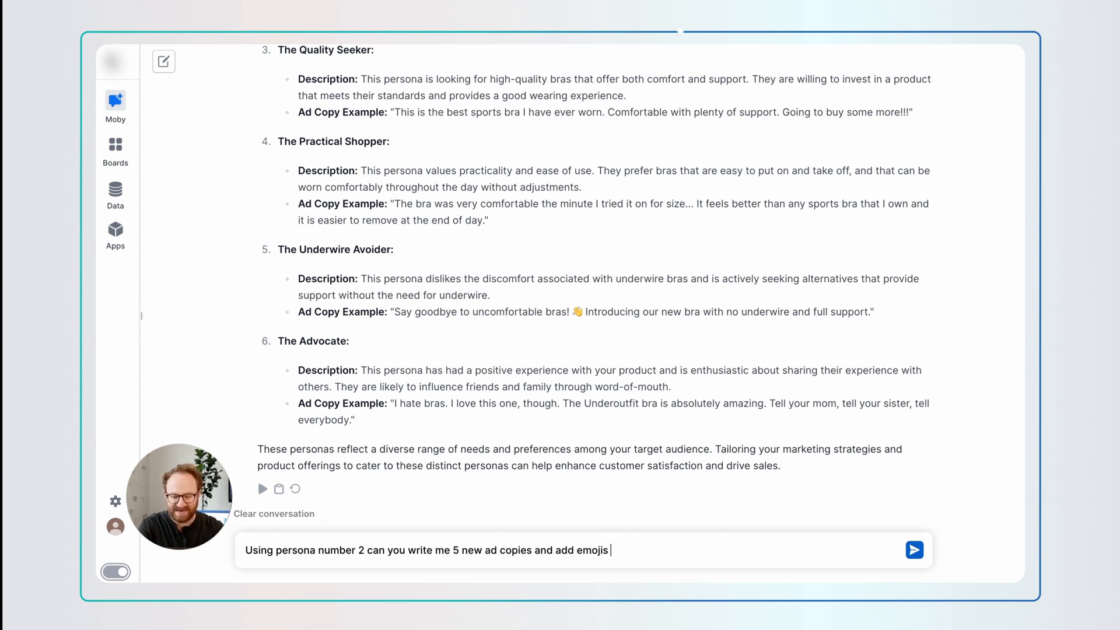
click(914, 550)
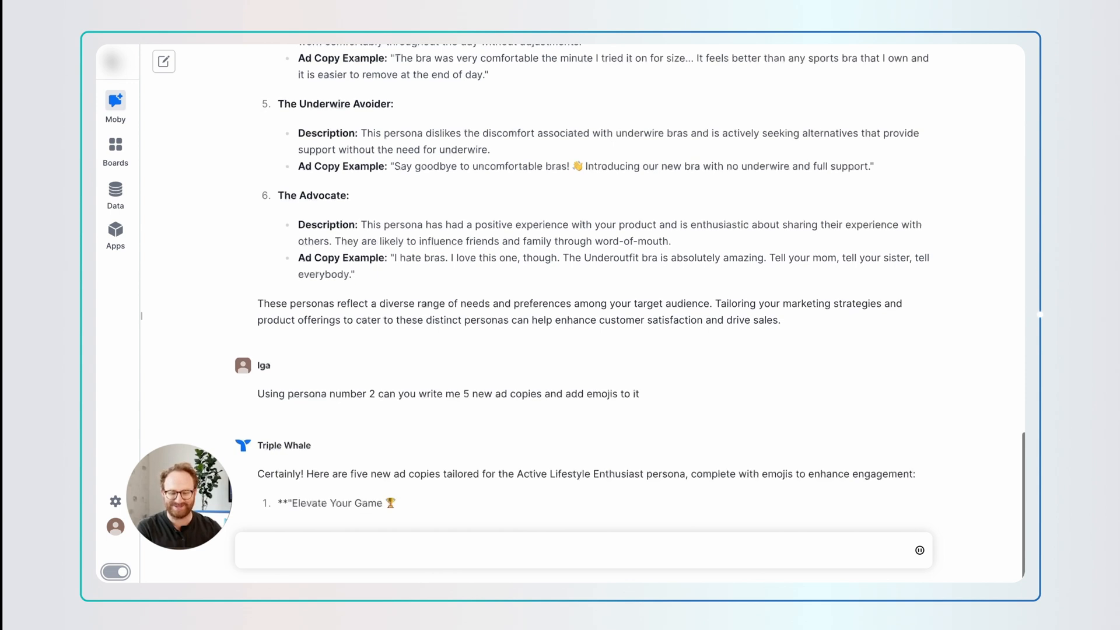
scroll(down, 3)
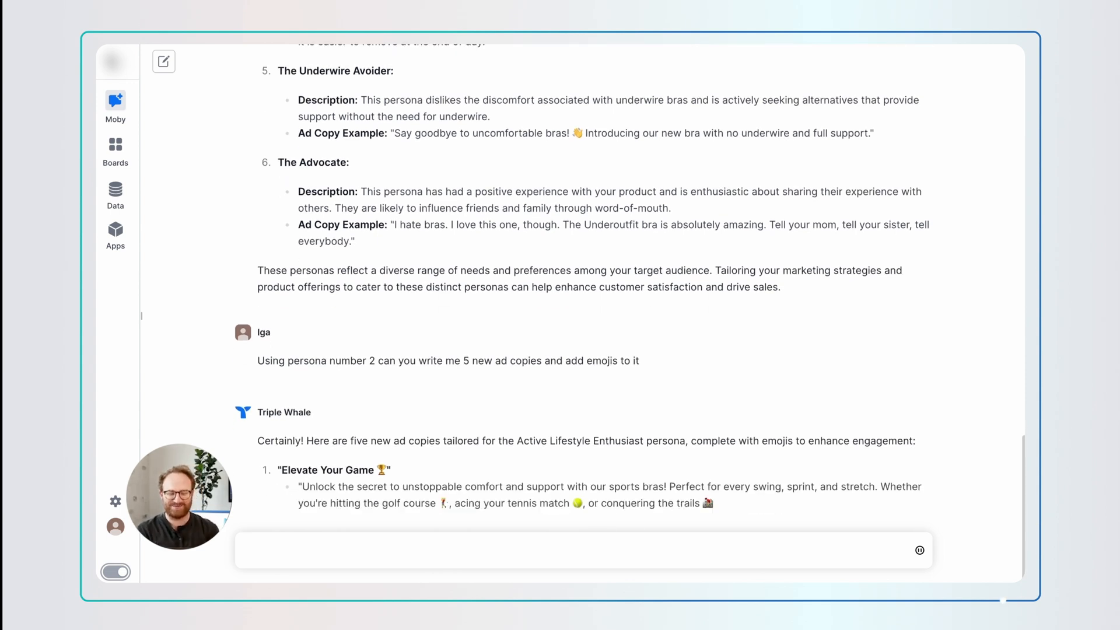
scroll(down, 3)
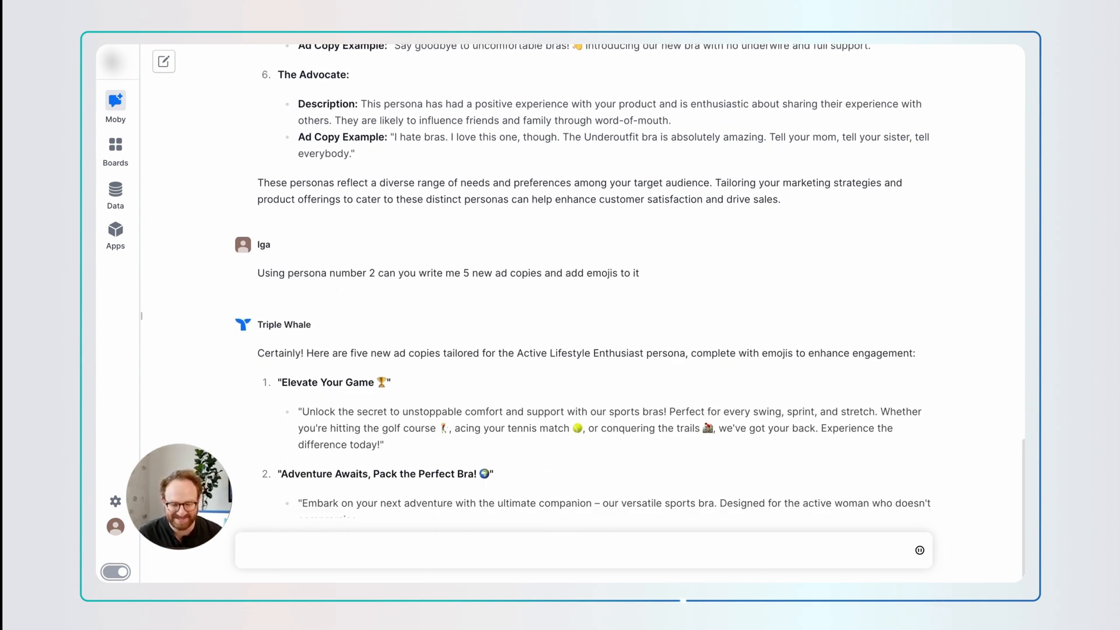
scroll(down, 3)
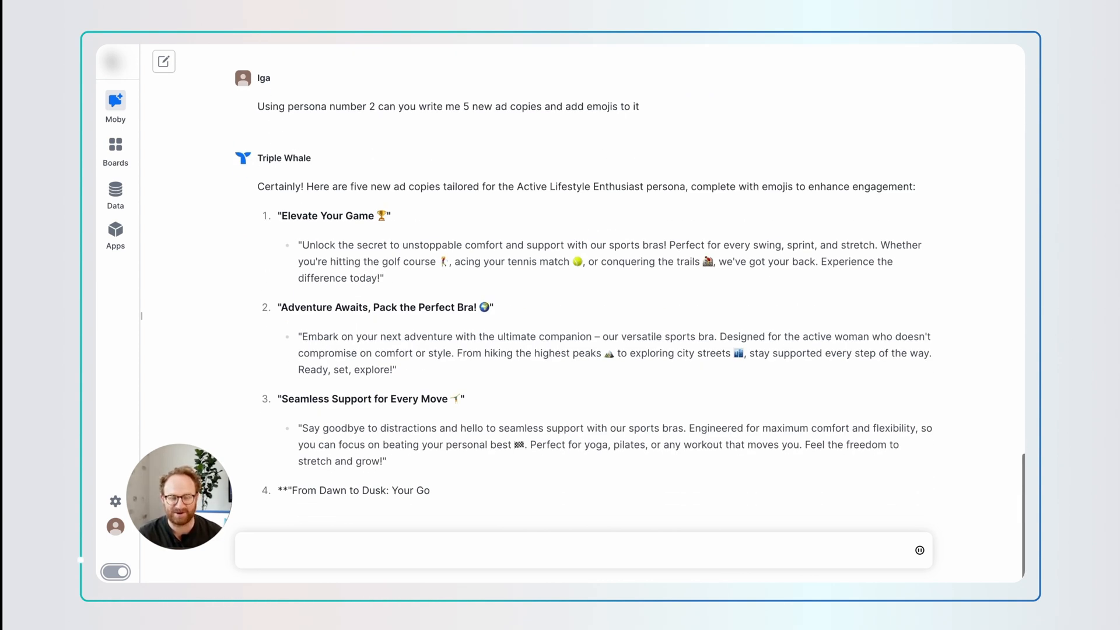
scroll(down, 3)
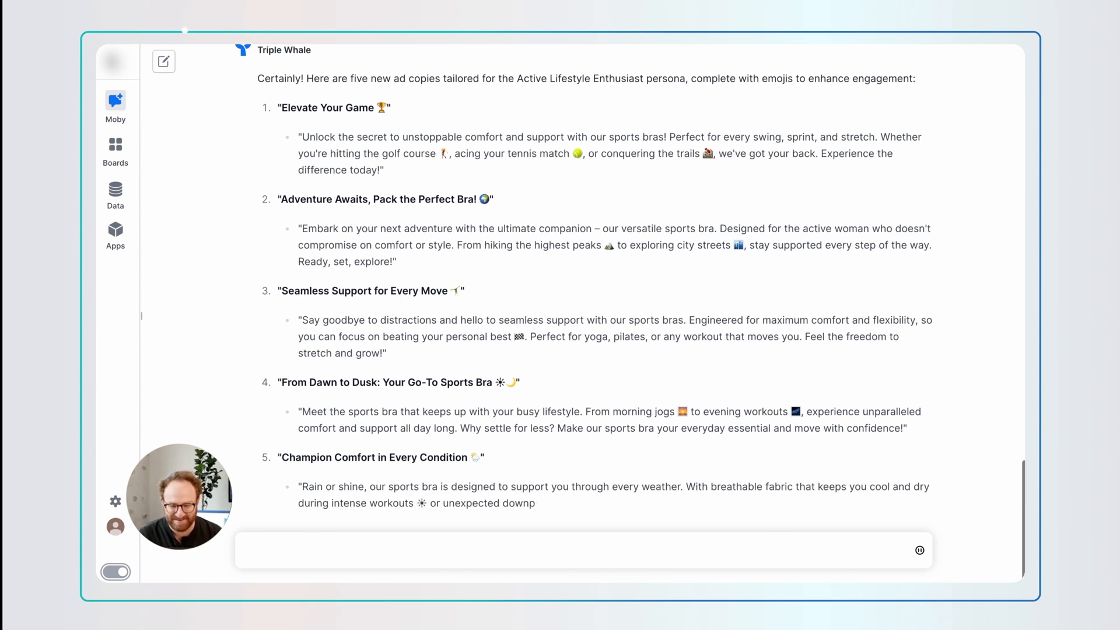
scroll(down, 3)
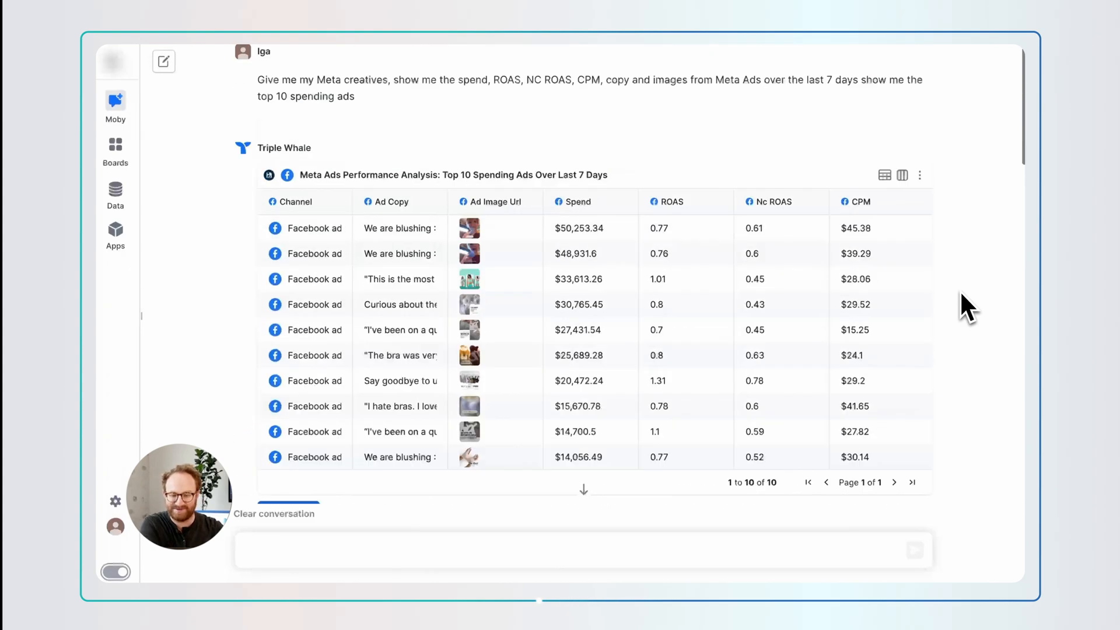
mouse_move(975, 340)
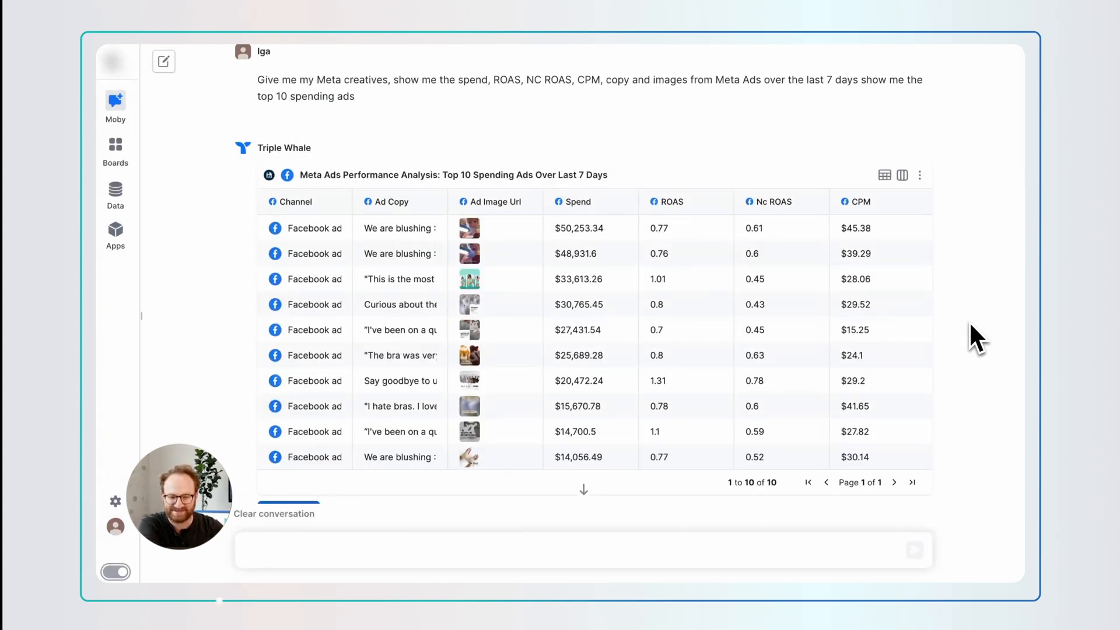
Show the Prompts side panel with ready-made prompt categories like Meta, Google and TikTok.
scroll(down, 3)
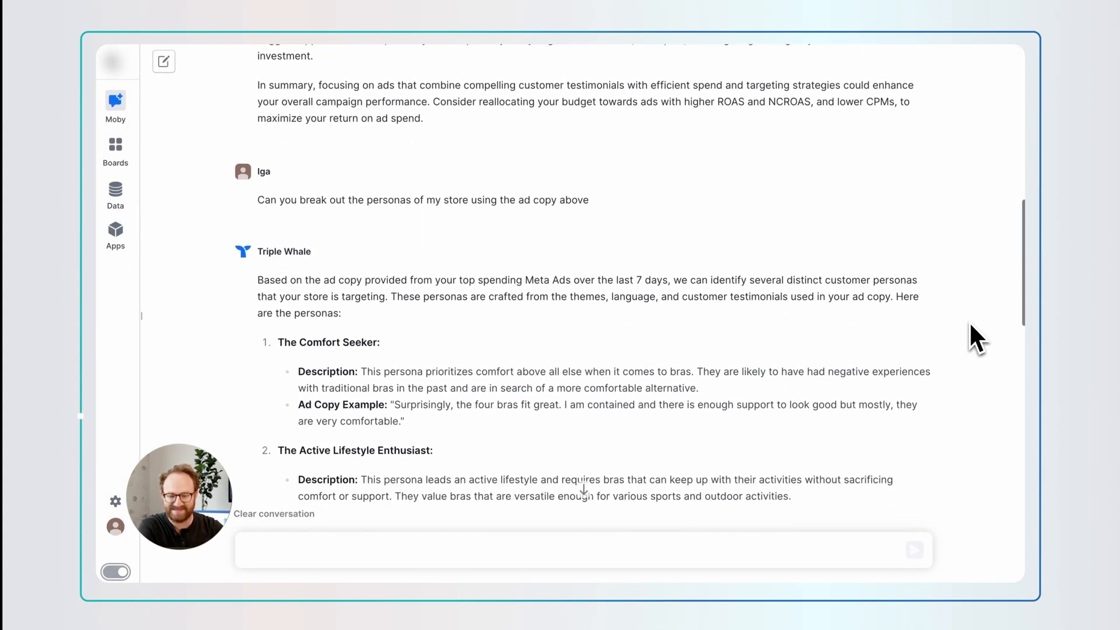
scroll(down, 3)
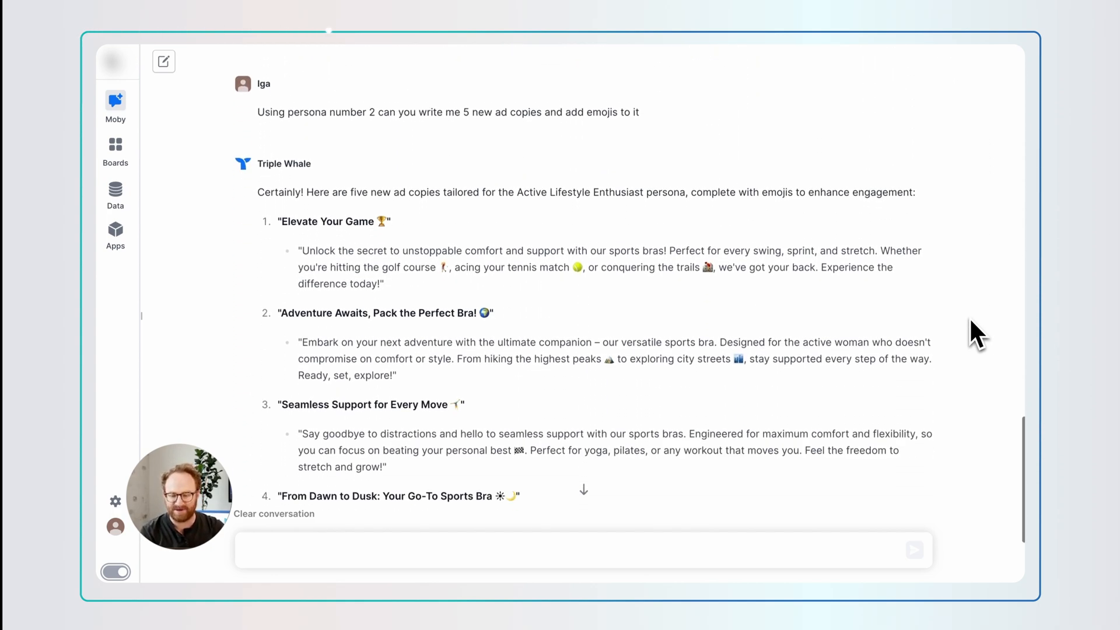
scroll(down, 3)
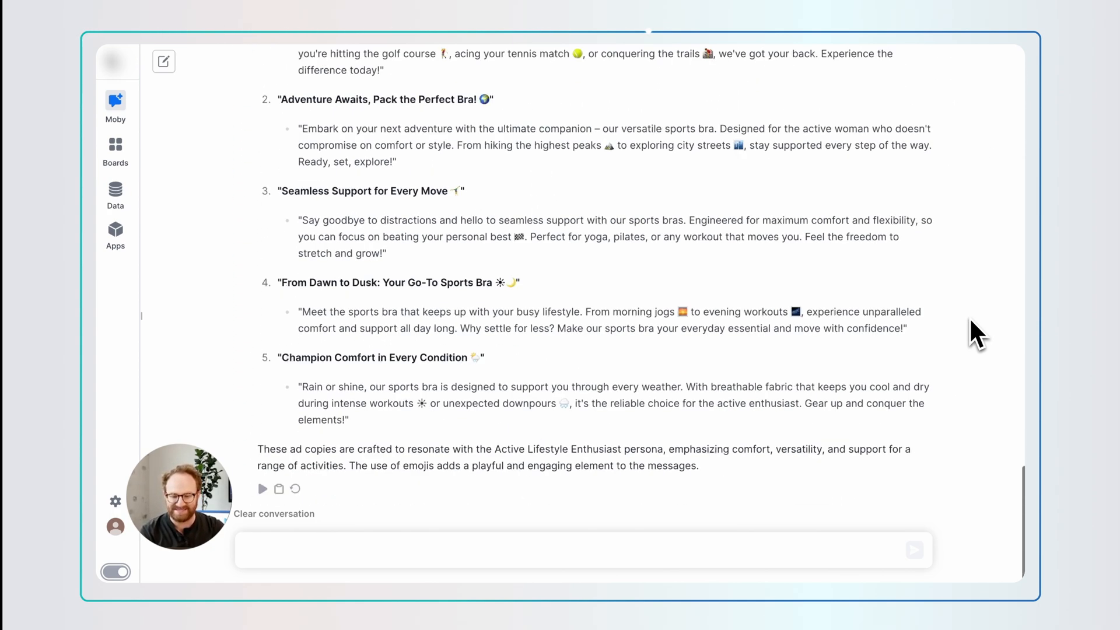
click(263, 489)
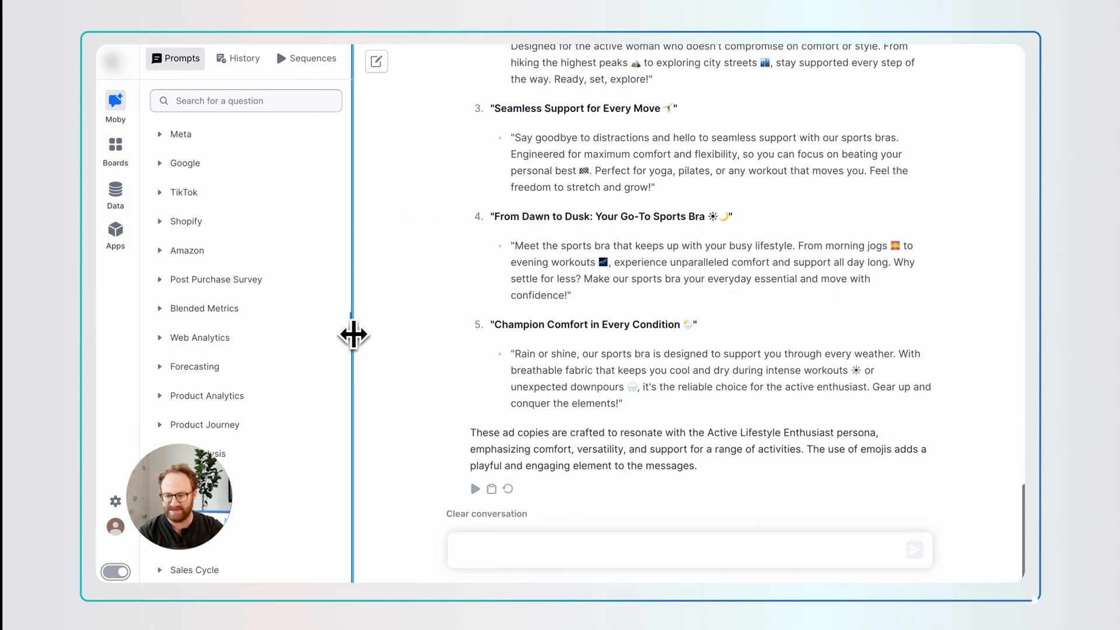
Switch to the Creatives - AI board and review its Creatives summary widget.
click(116, 144)
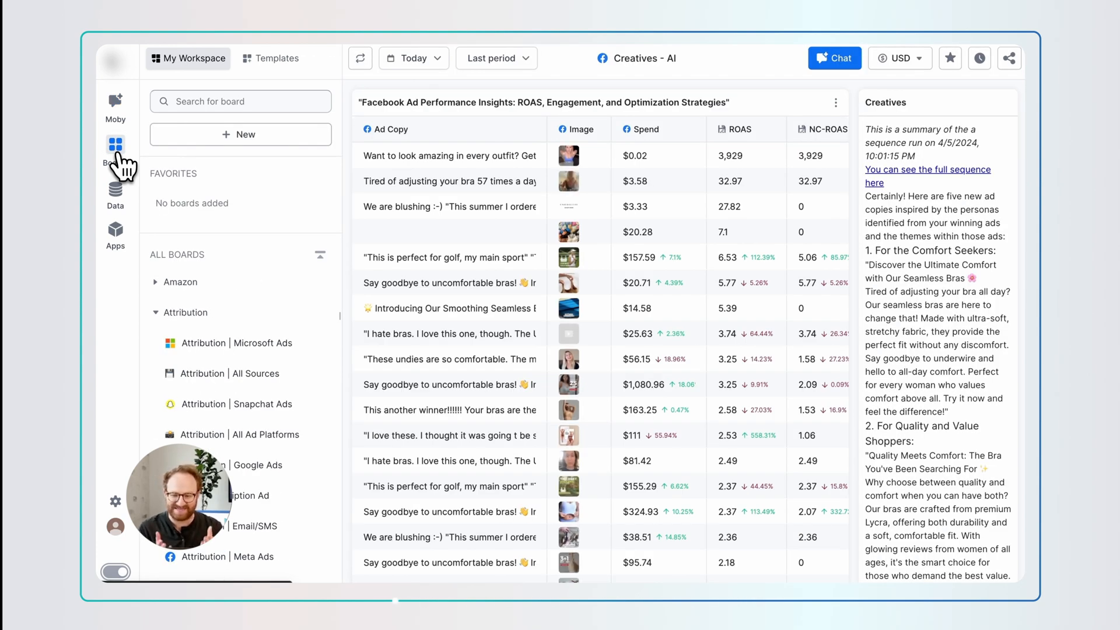
mouse_move(493, 155)
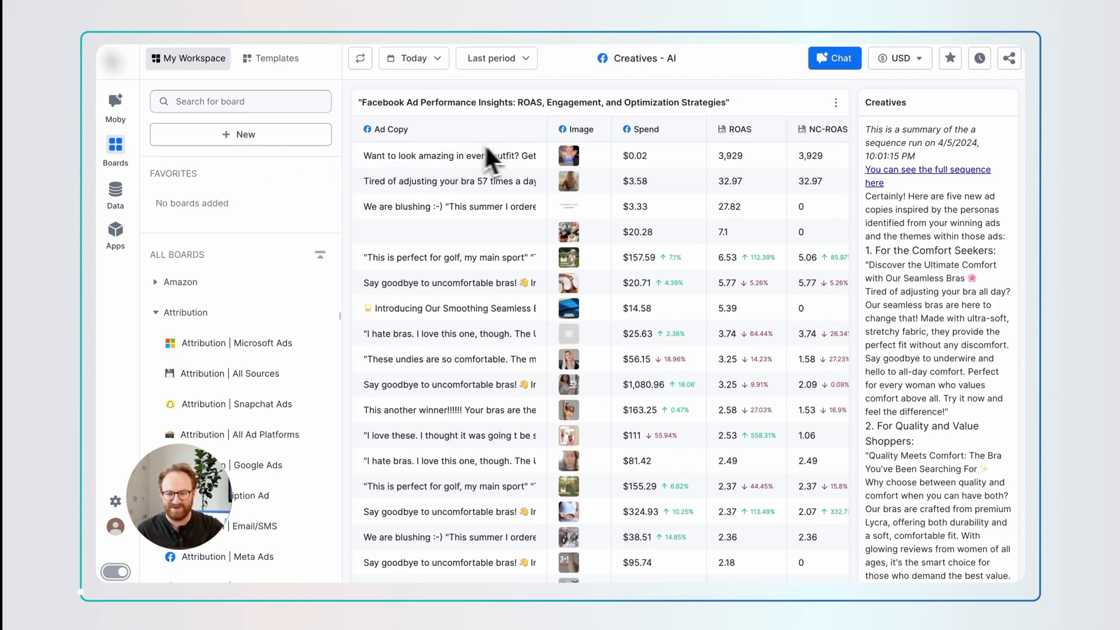
mouse_move(808, 155)
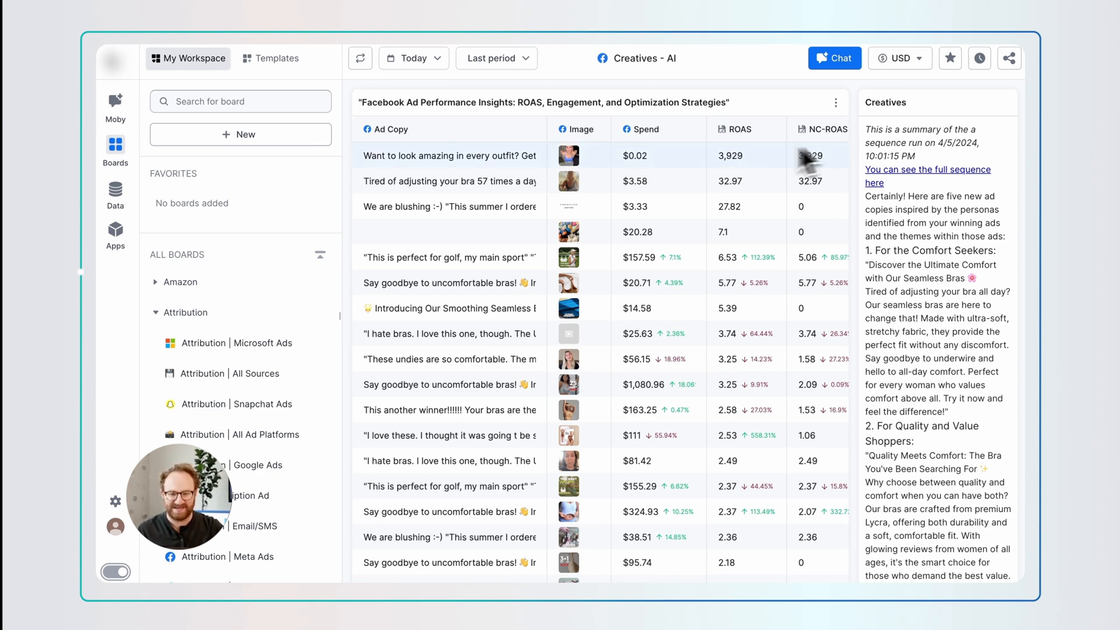
scroll(down, 3)
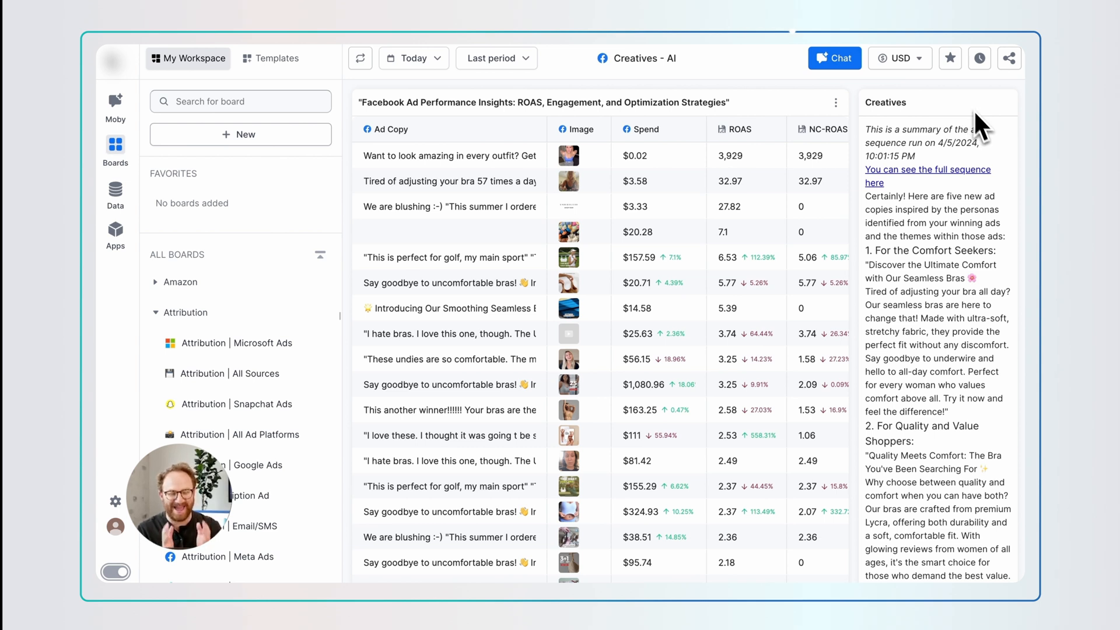
scroll(down, 3)
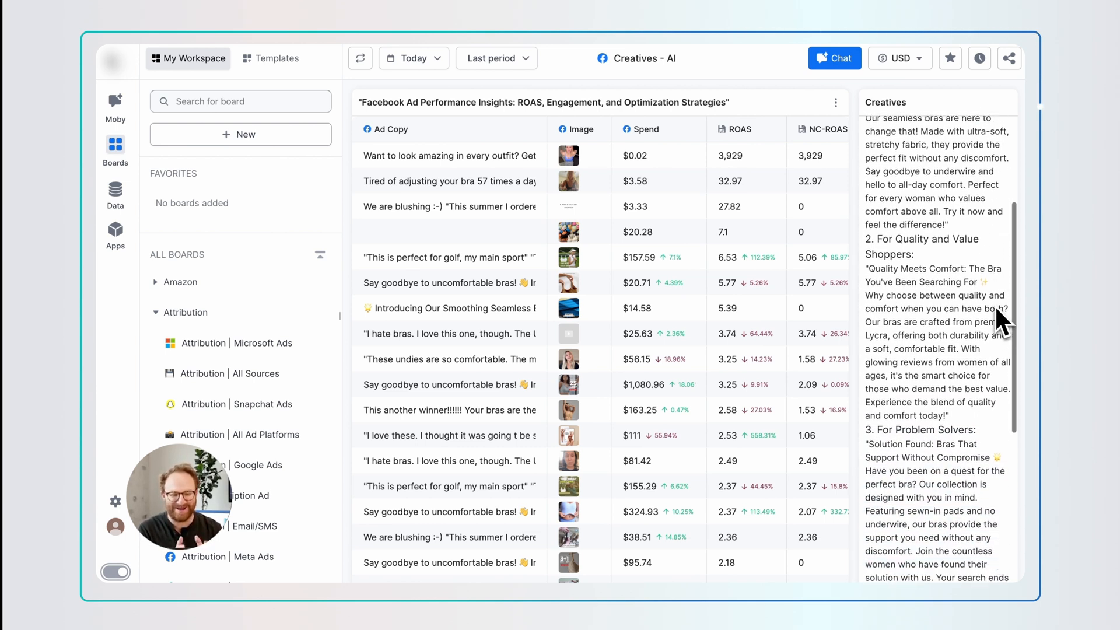
scroll(down, 3)
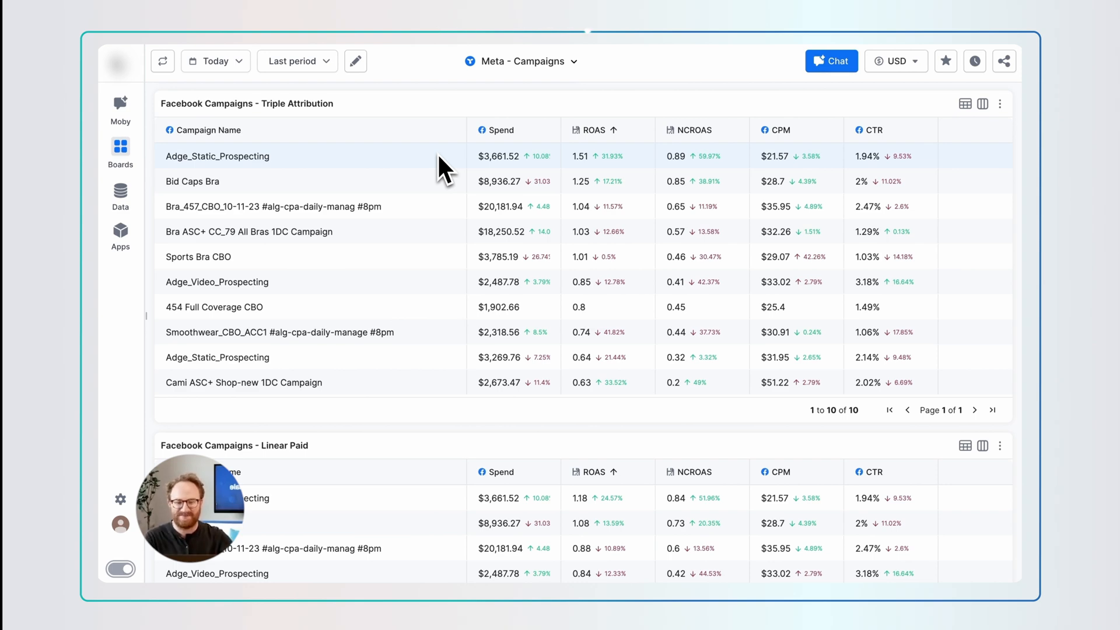
Ask the board chat which 5 campaigns to scale up or down using ROAS and NC ROAS numbers.
scroll(down, 3)
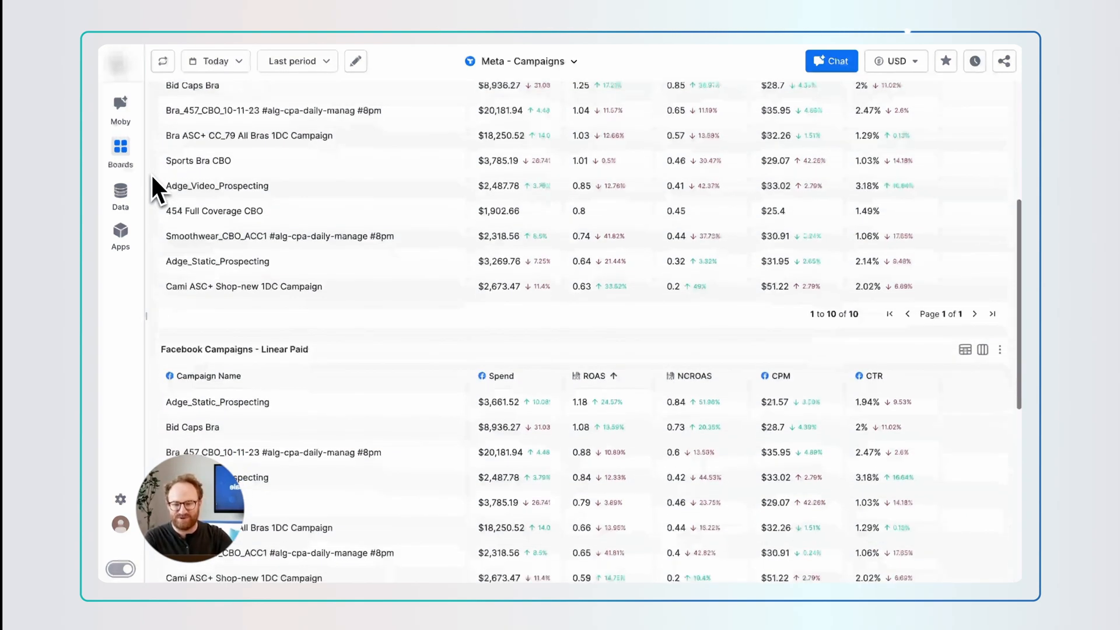
scroll(down, 3)
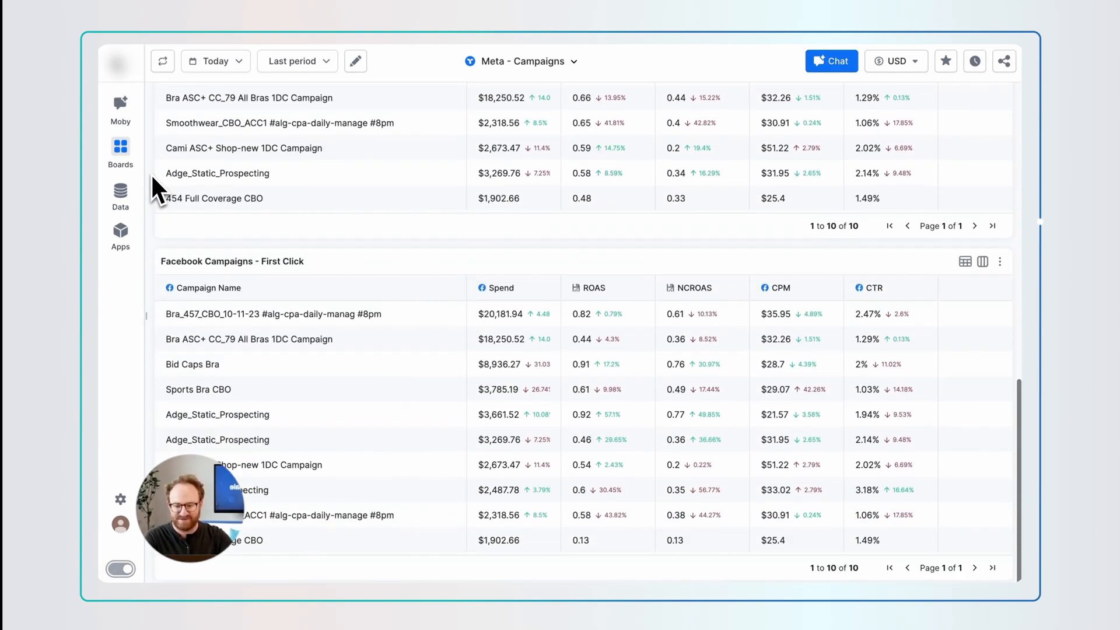
scroll(down, 3)
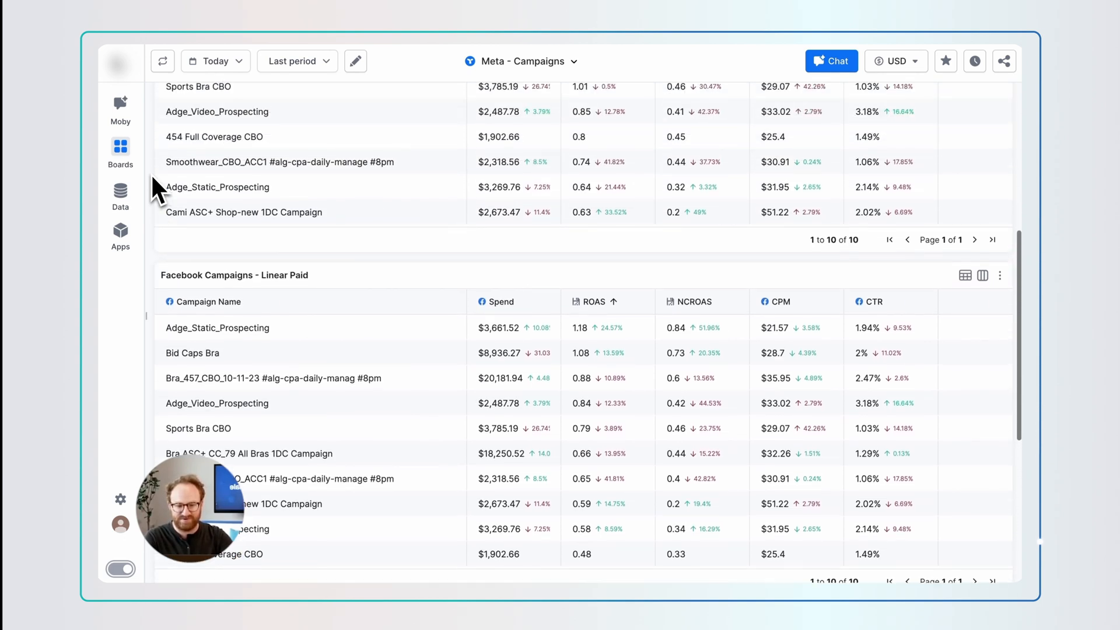
scroll(up, 3)
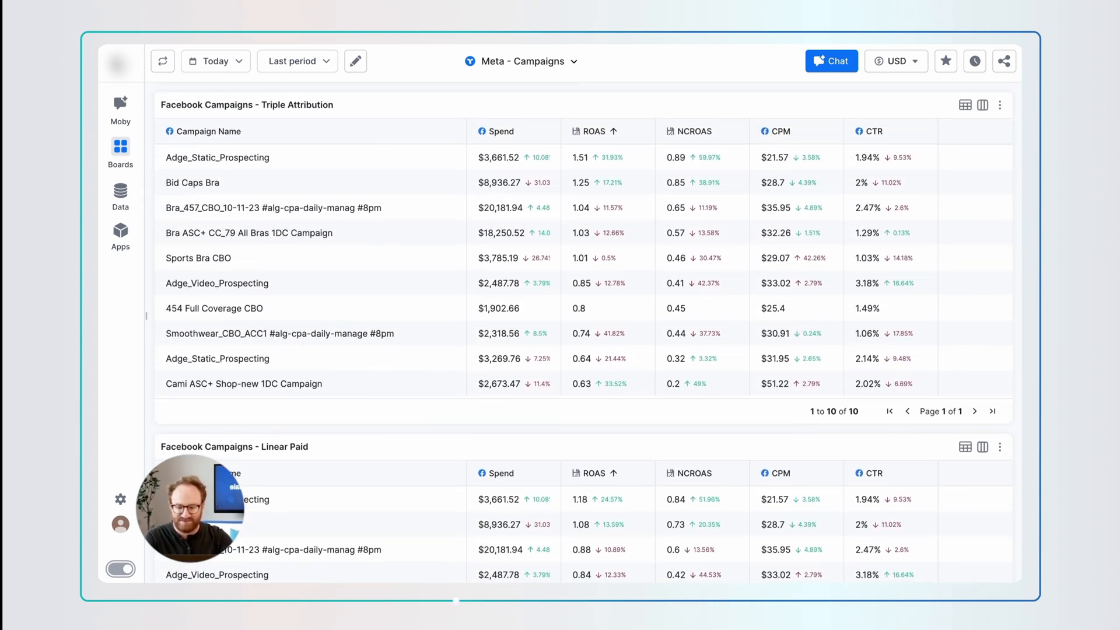
click(831, 61)
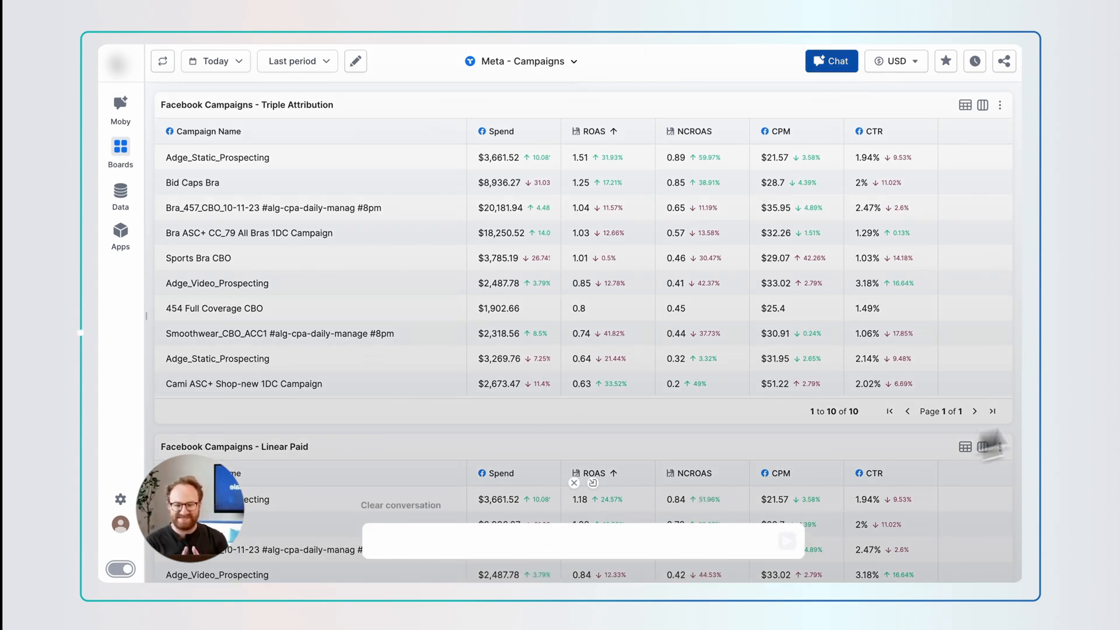
text(Tell me what campaigns I should scale up and what campaigns to scale down. Use all 3 attribution models in the board. I care about ROAS a)
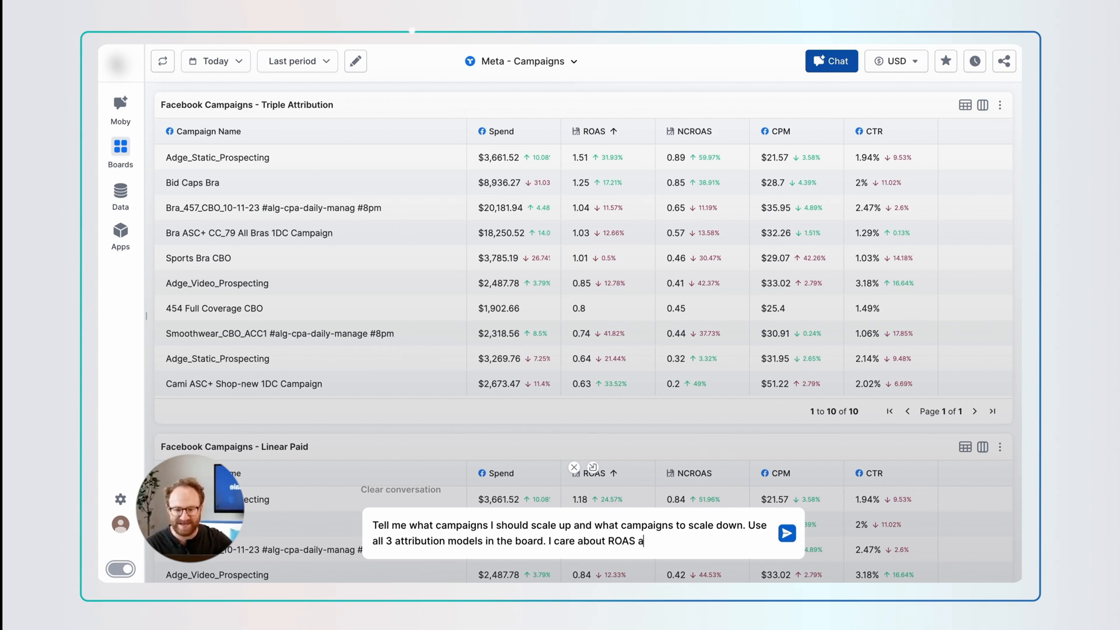
text(nd NC ROAS, give me recommendations about 5 campaigns and use numbers)
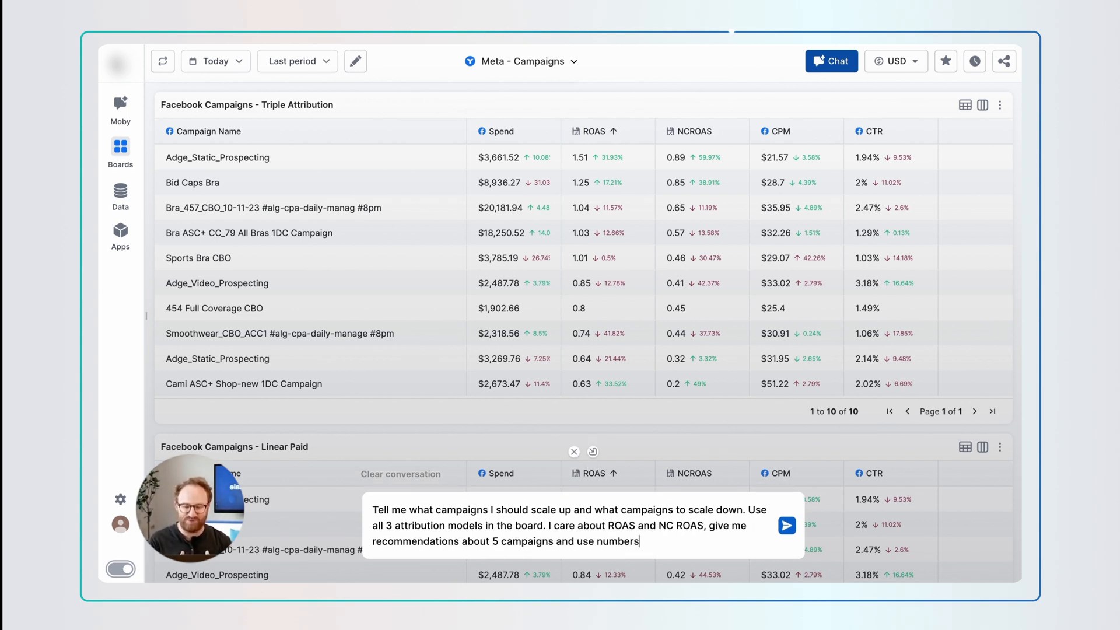
click(786, 526)
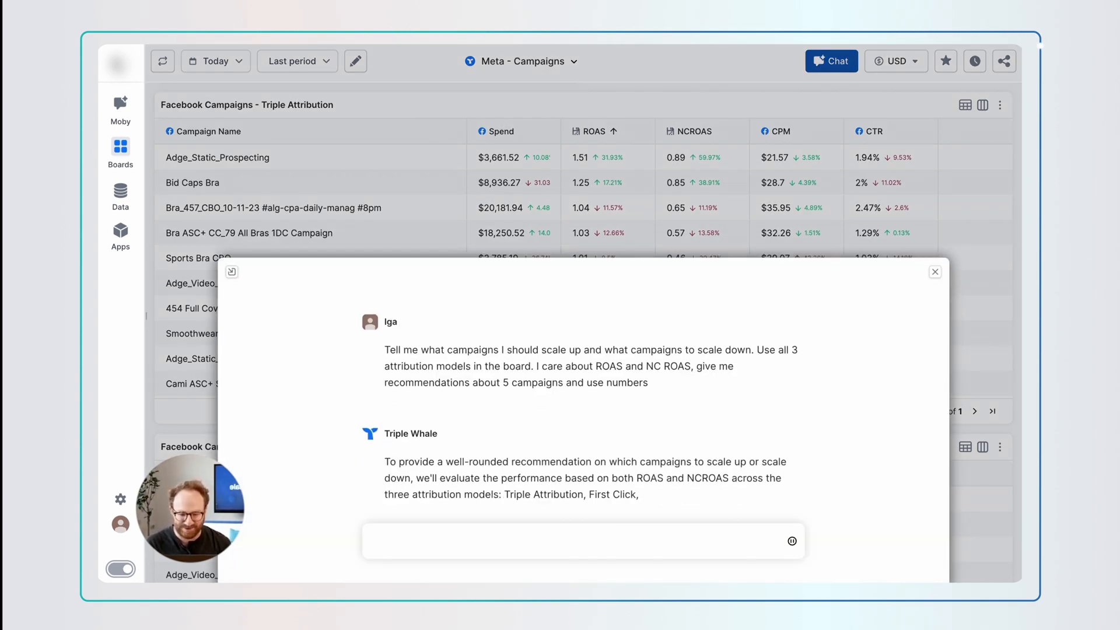
Read the scale-up and scale-down recommendations, then return to Moby's start page.
scroll(down, 3)
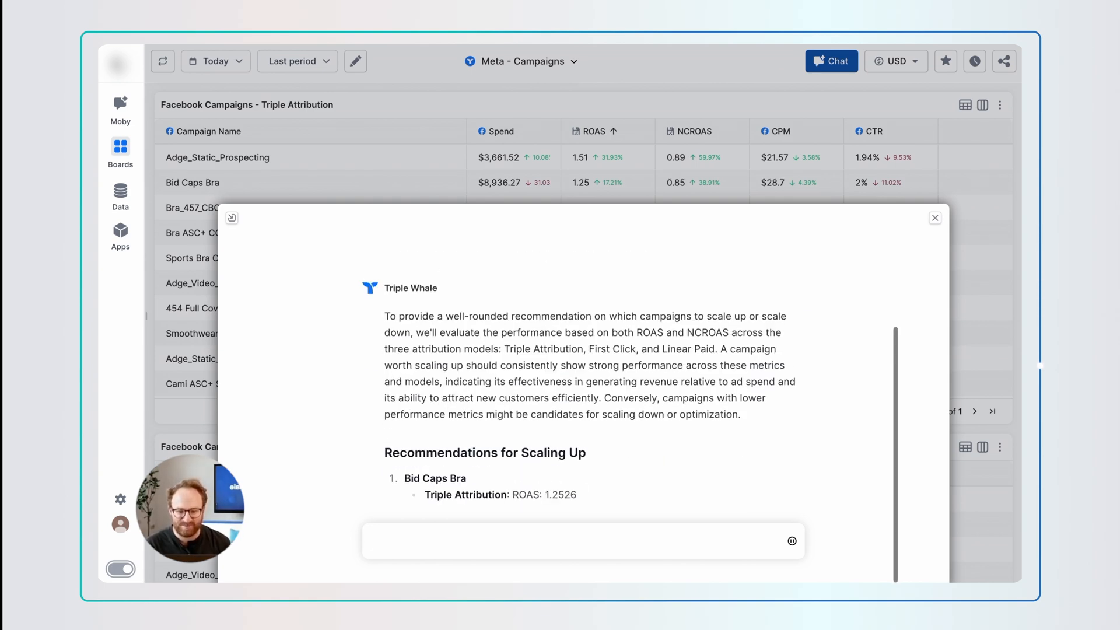
scroll(down, 3)
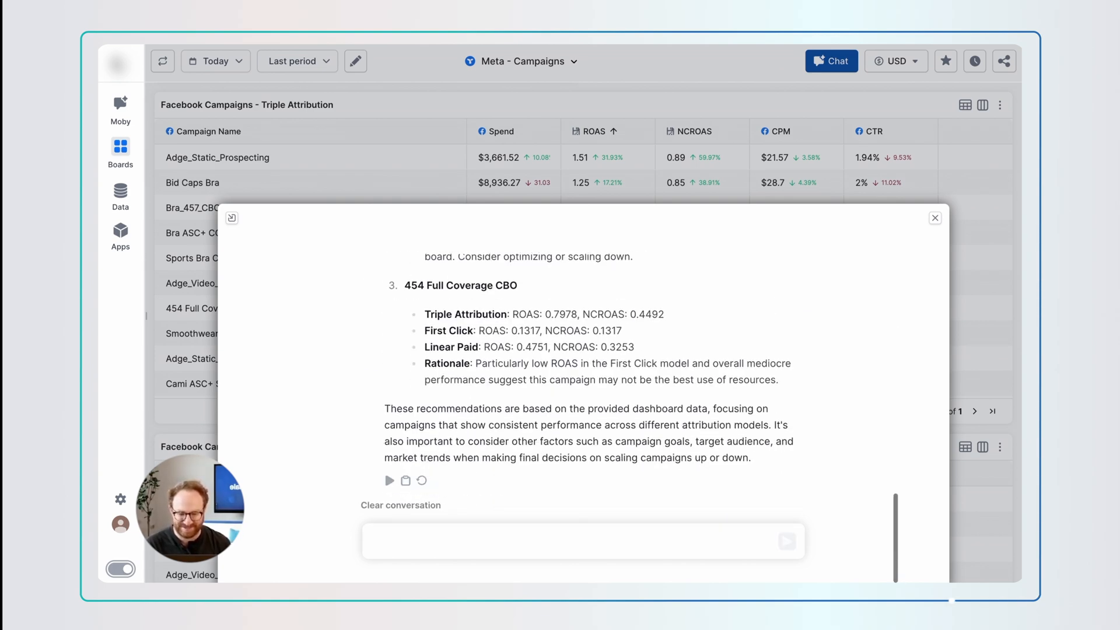
scroll(up, 3)
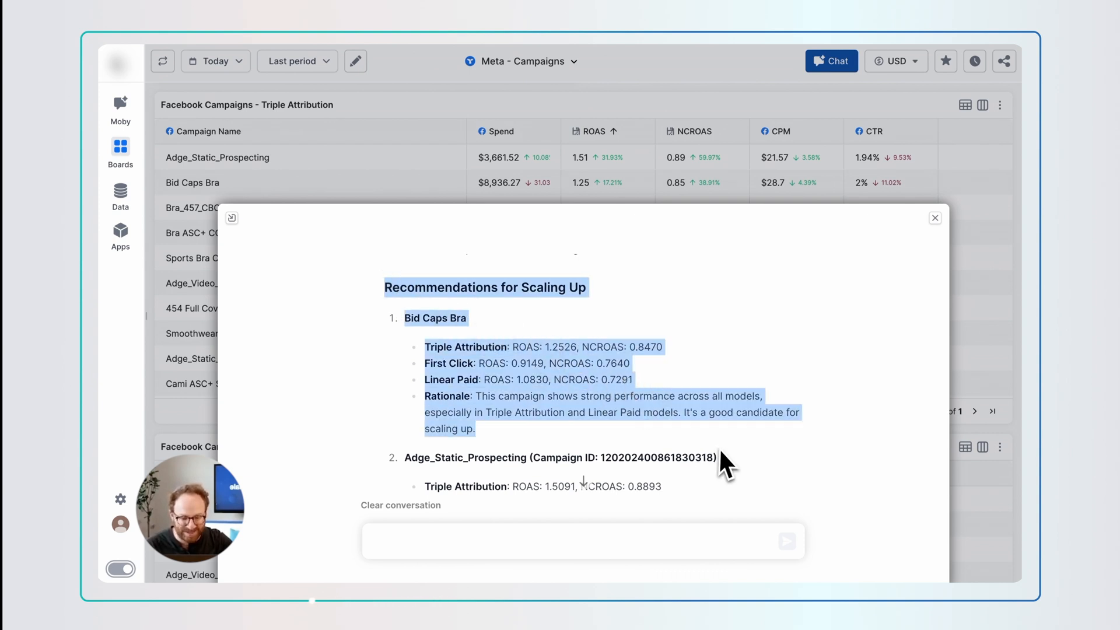
scroll(down, 3)
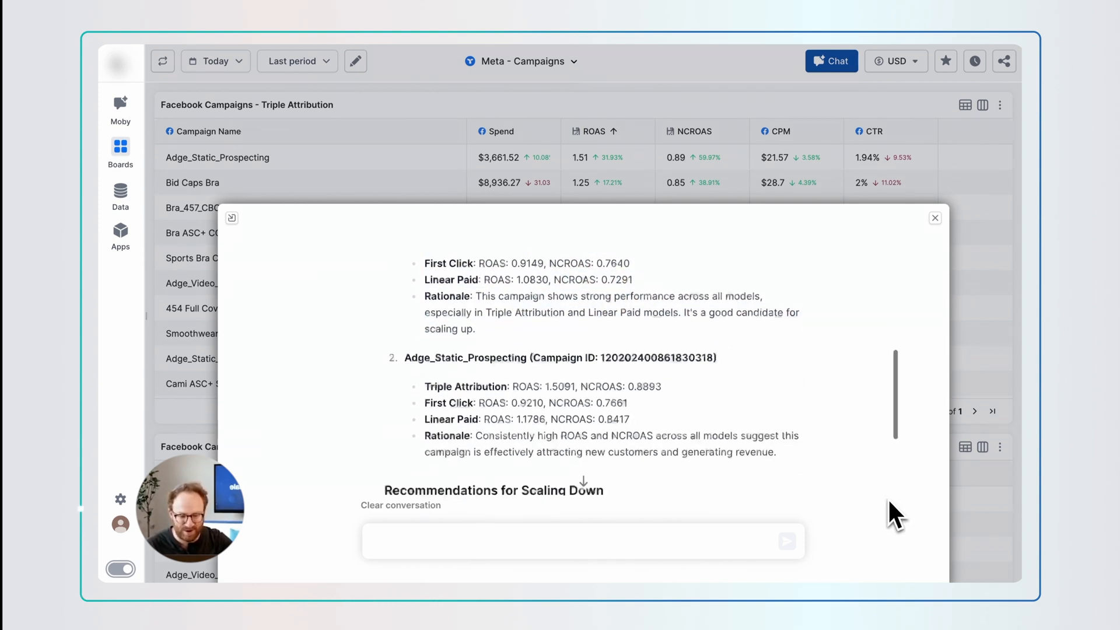
scroll(down, 3)
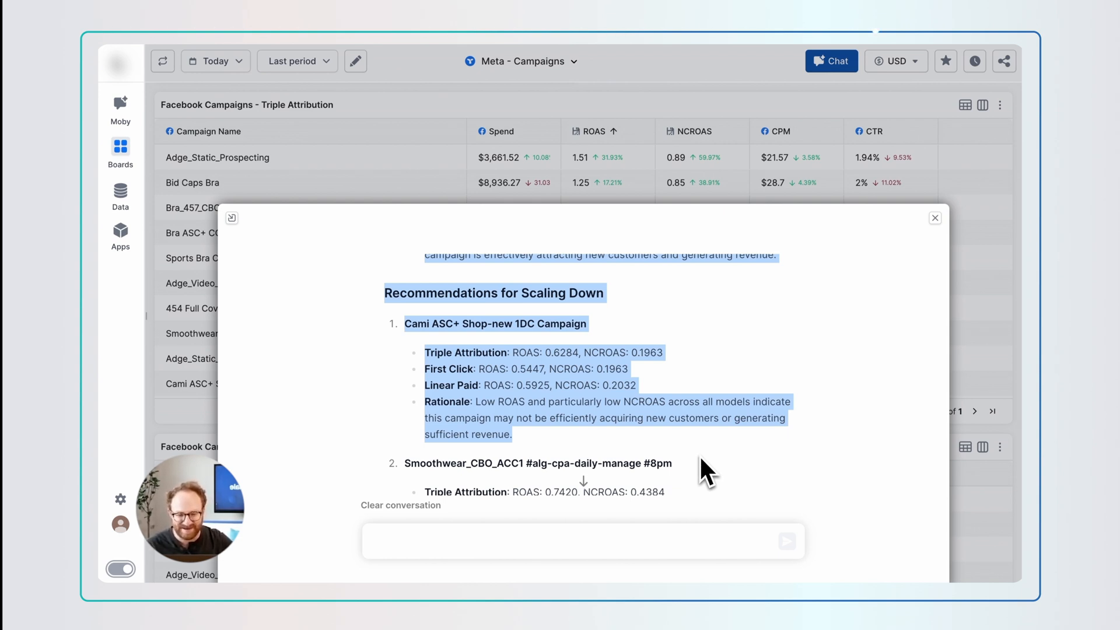
mouse_move(886, 475)
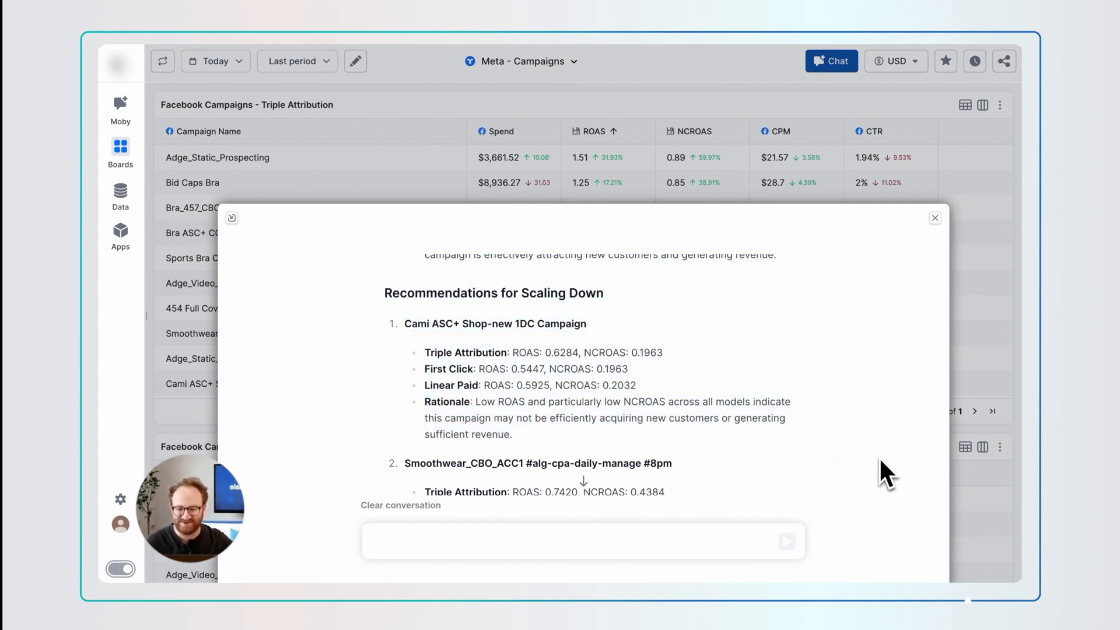
click(400, 506)
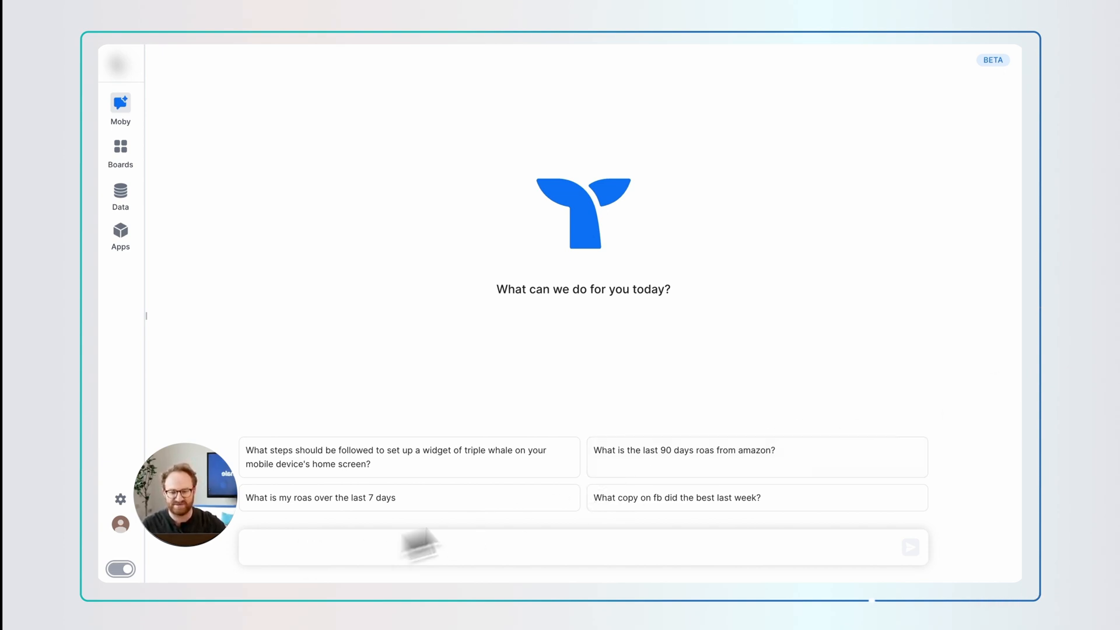
Ask Moby for monthly revenue and ROAS over the last 12 months.
text(Give me my revenue and)
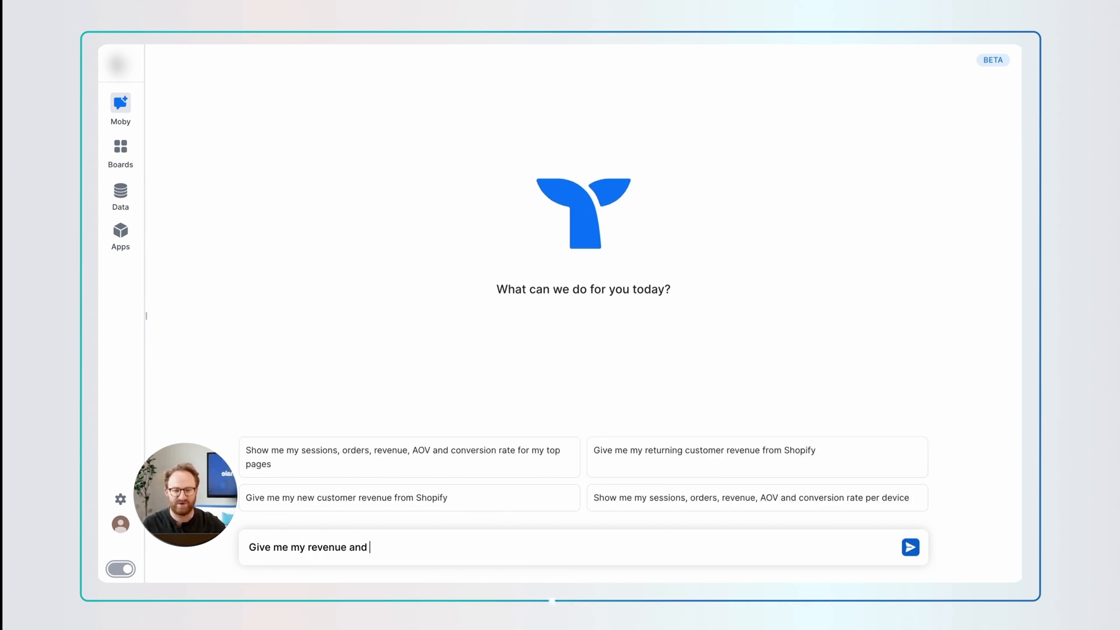
text(ROAS over the last 12 mont)
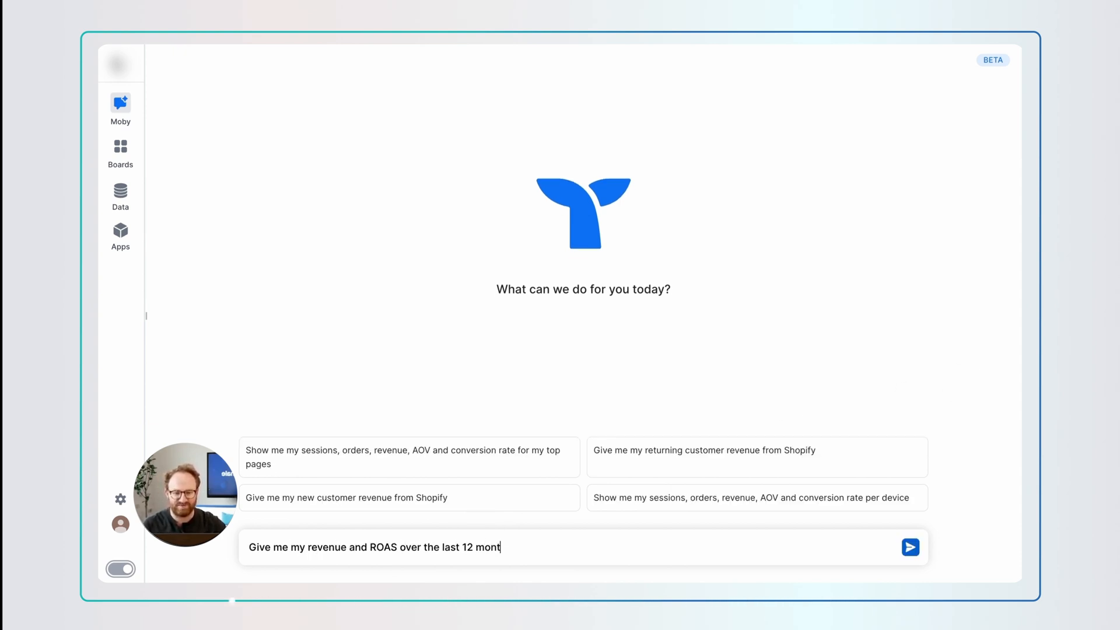
click(911, 547)
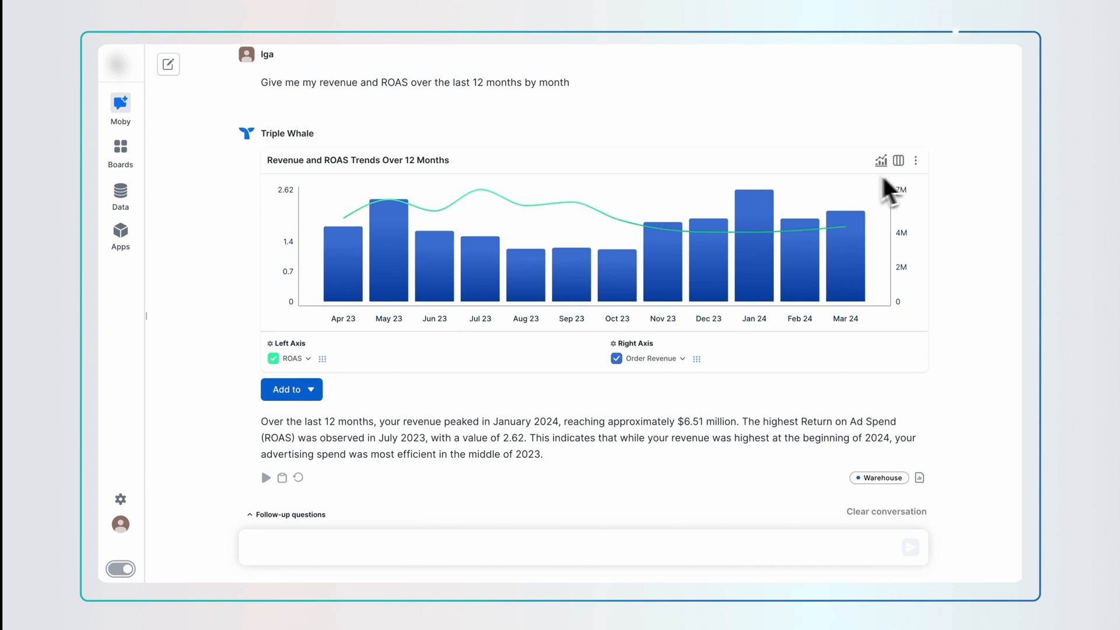
mouse_move(654, 242)
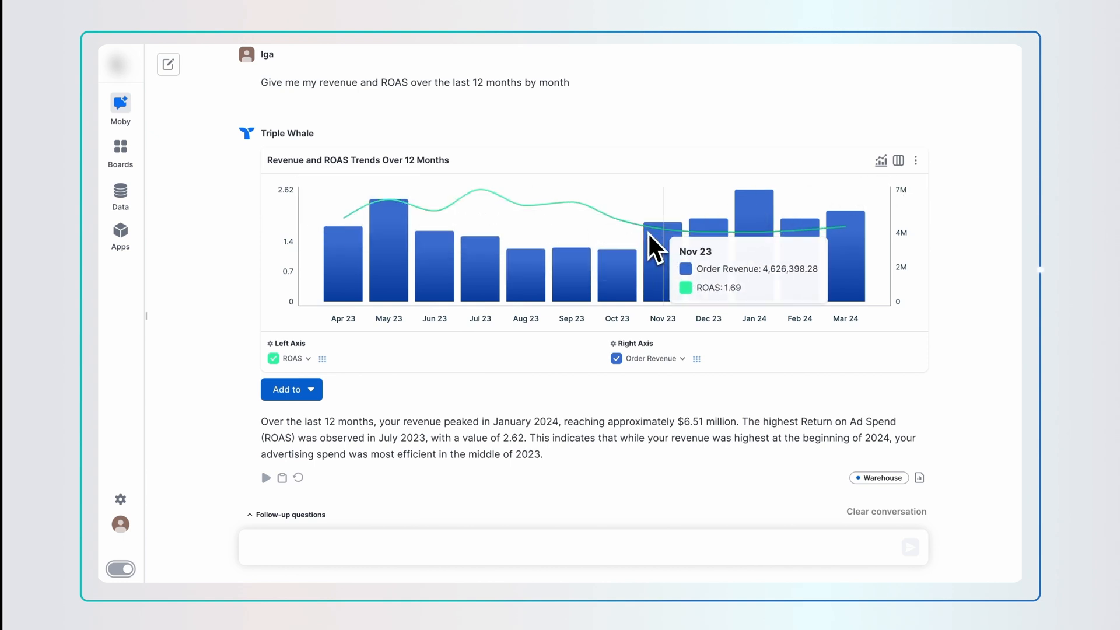
Ask Moby to forecast revenue for the next 6 months from 24 months of data, shown as a chart.
text(Forecast my revenue over th)
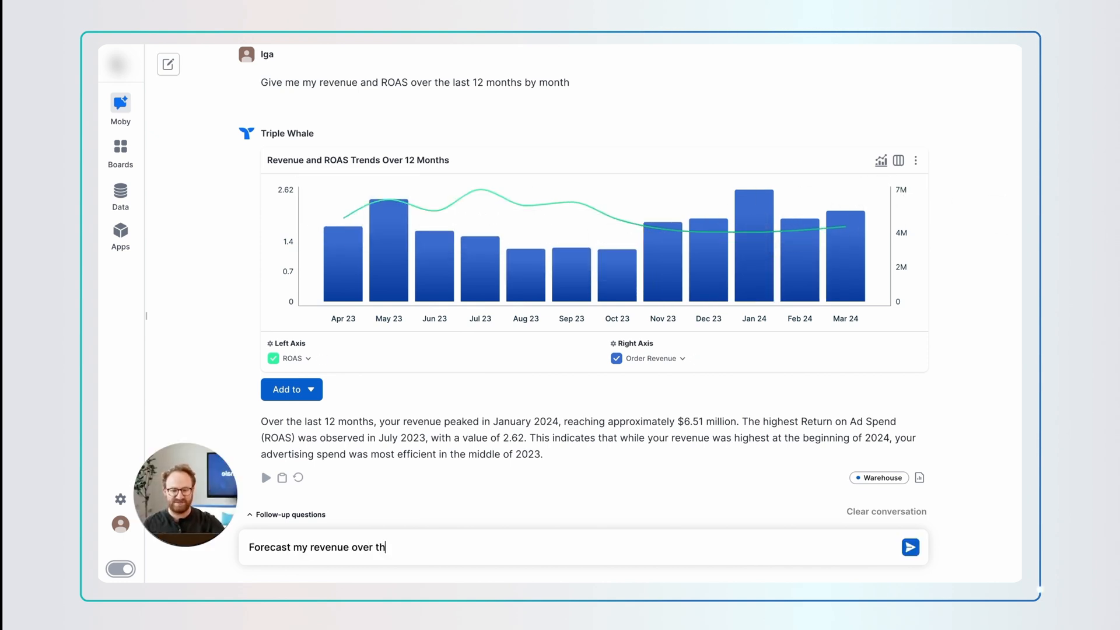
text(e next 6 months using the last 24 months of data)
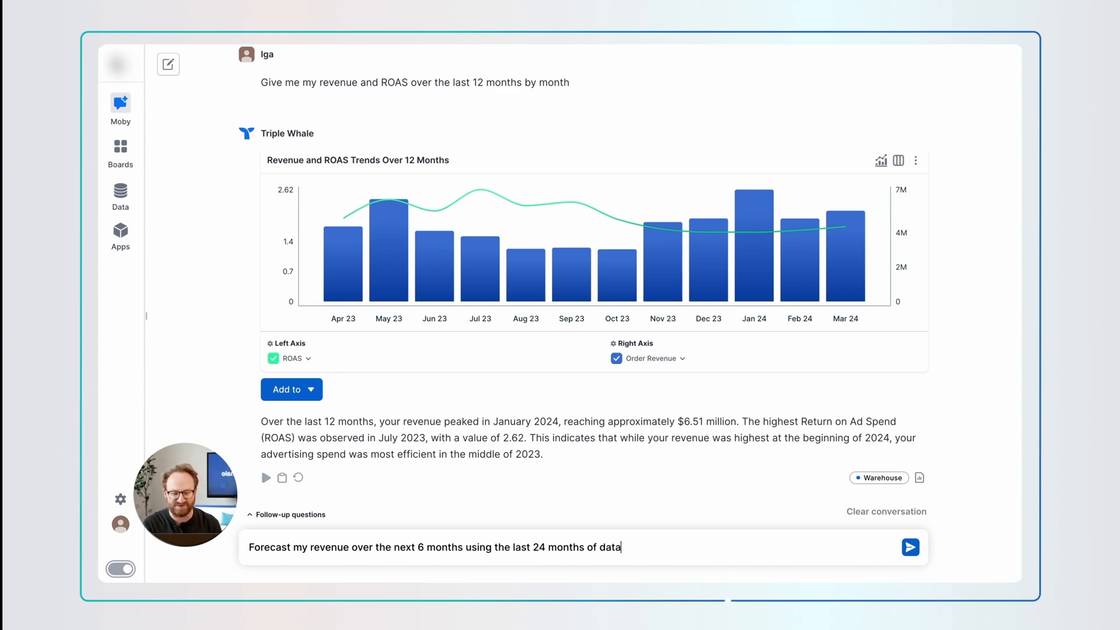
click(910, 548)
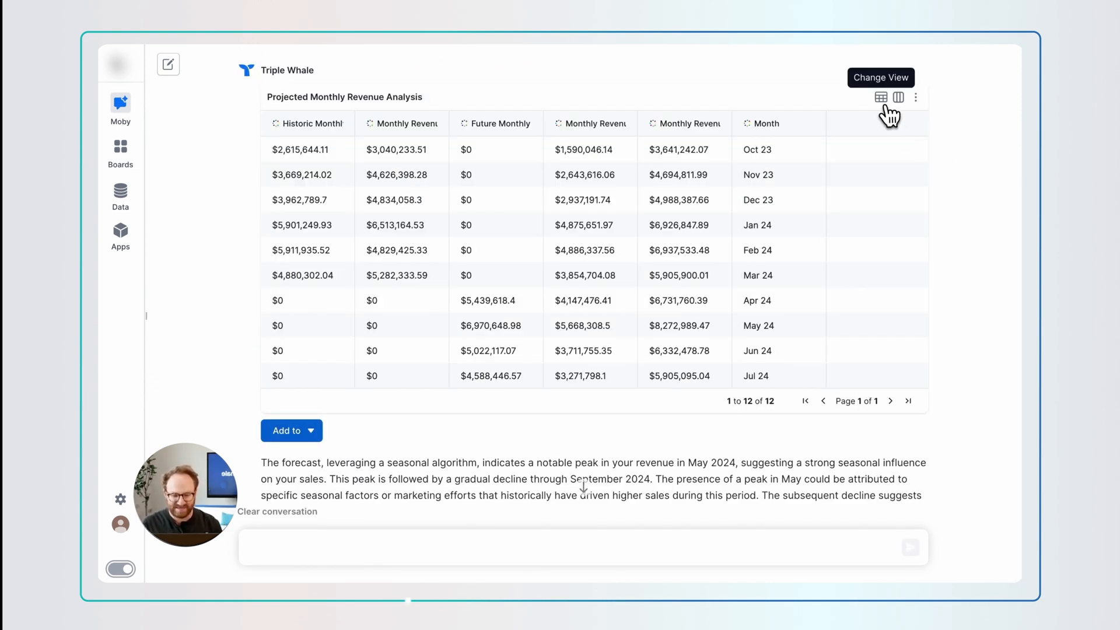
click(881, 97)
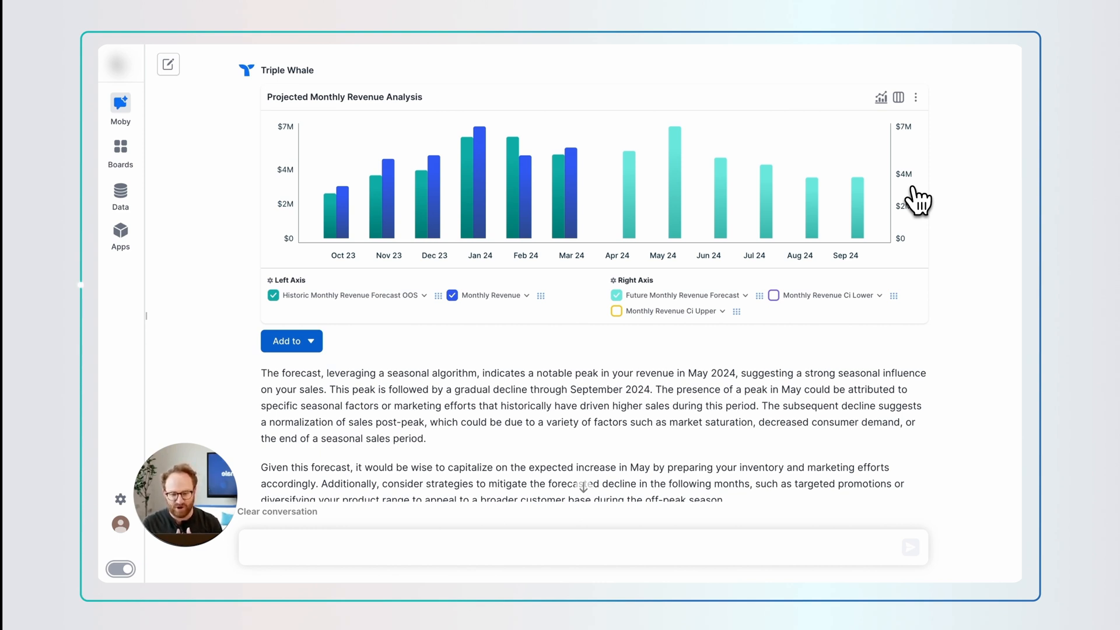
mouse_move(525, 193)
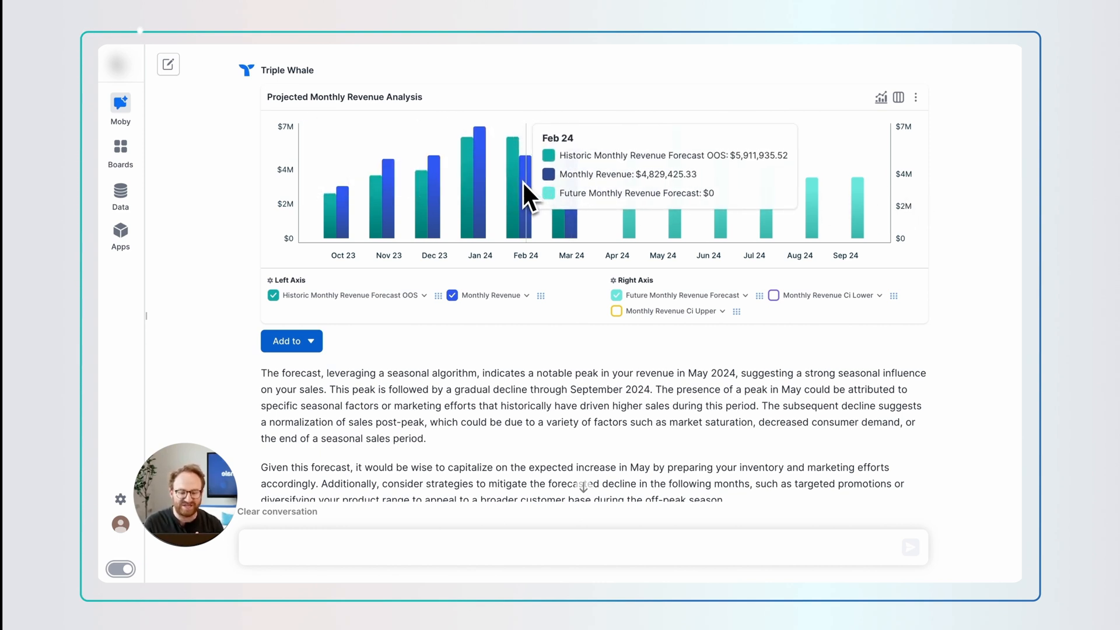
mouse_move(647, 207)
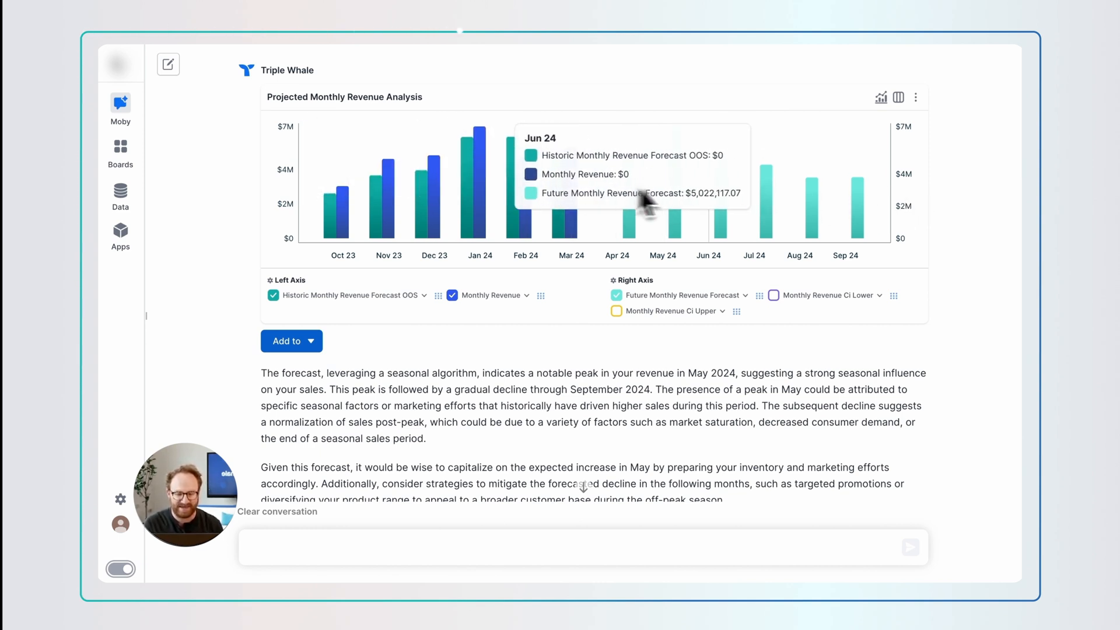
mouse_move(743, 203)
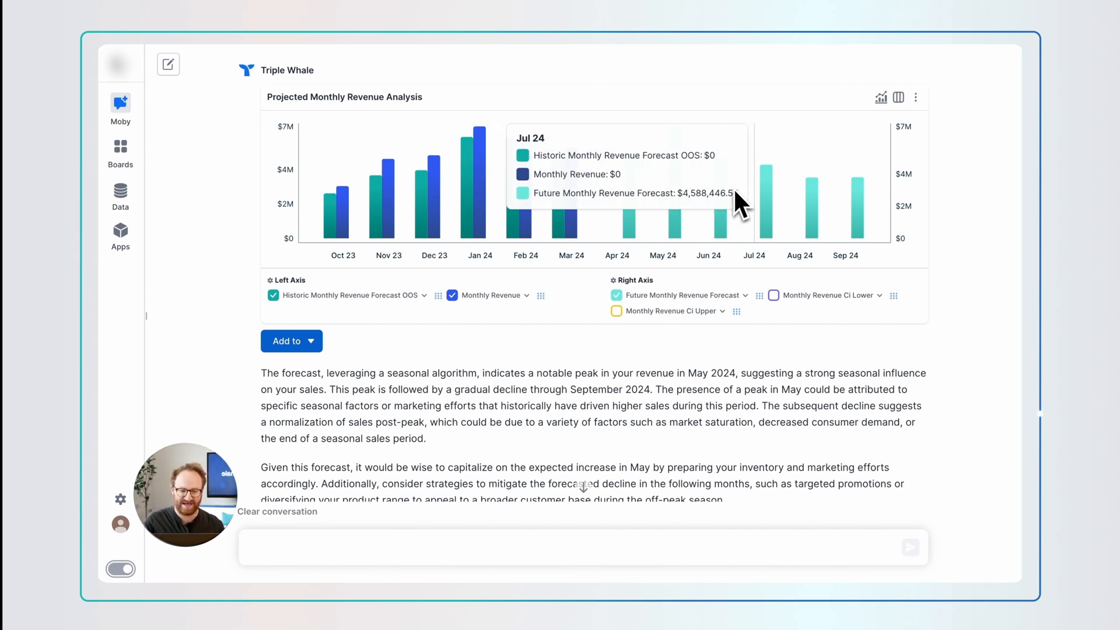
mouse_move(800, 205)
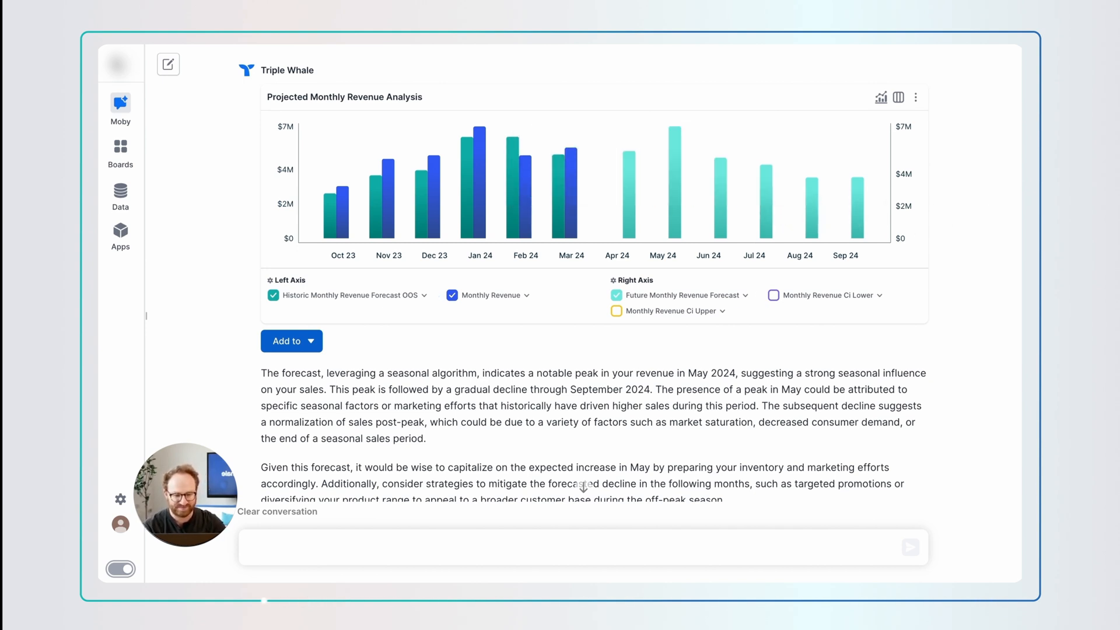
Ask Moby to forecast ROAS for the next 6 months from 24 months of data, shown as a chart.
text(Forecast)
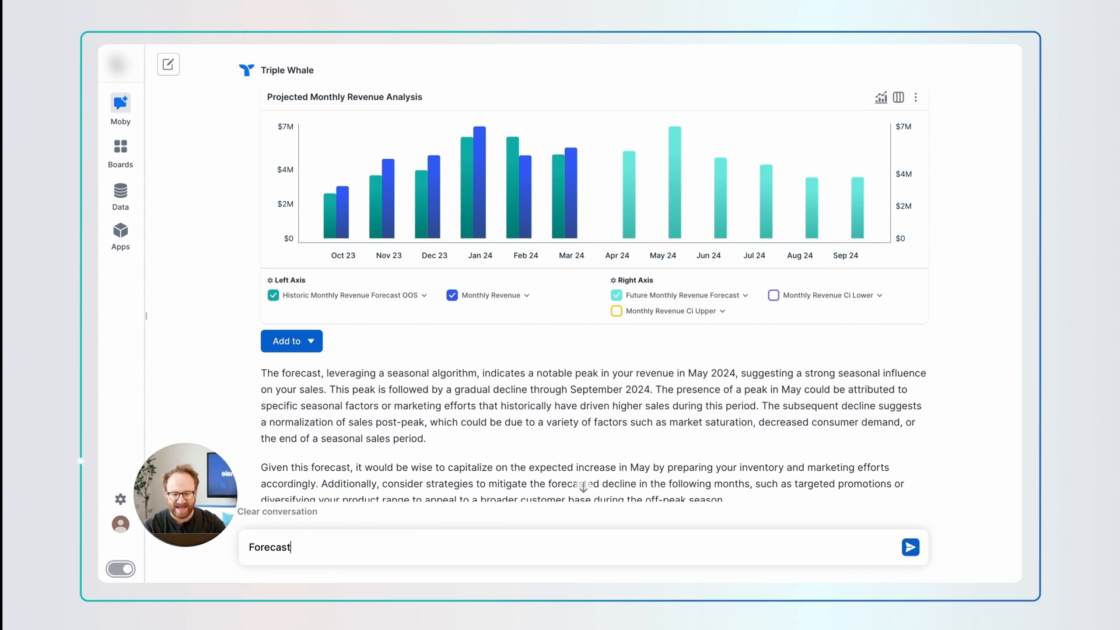
text(my ROAS over the next 6 months u)
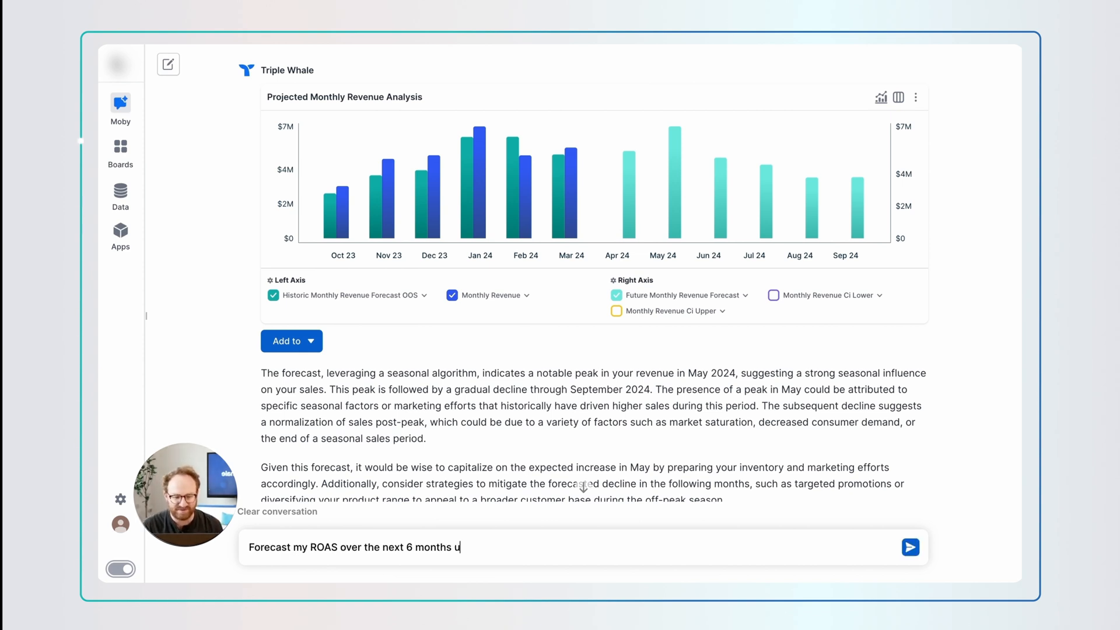
text(sing the last 24 months of data)
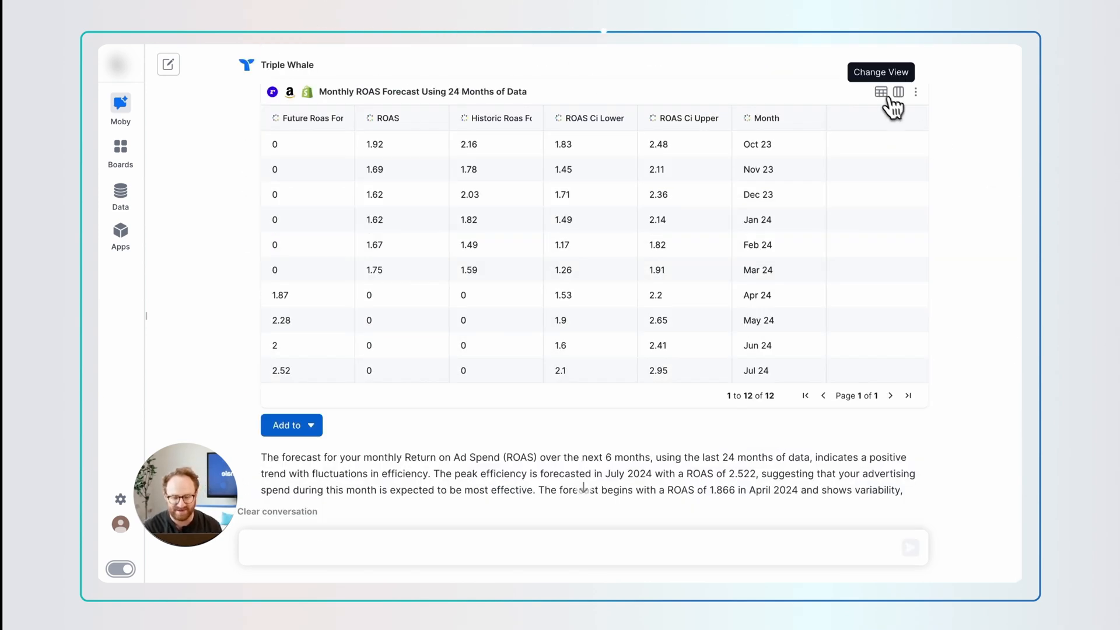
click(881, 92)
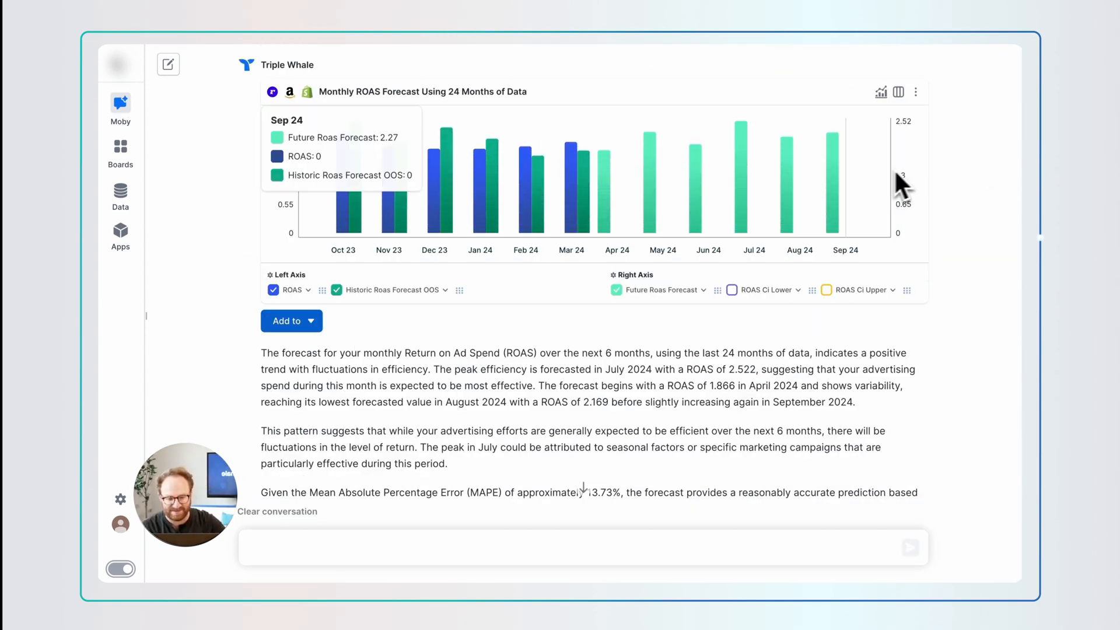
mouse_move(468, 182)
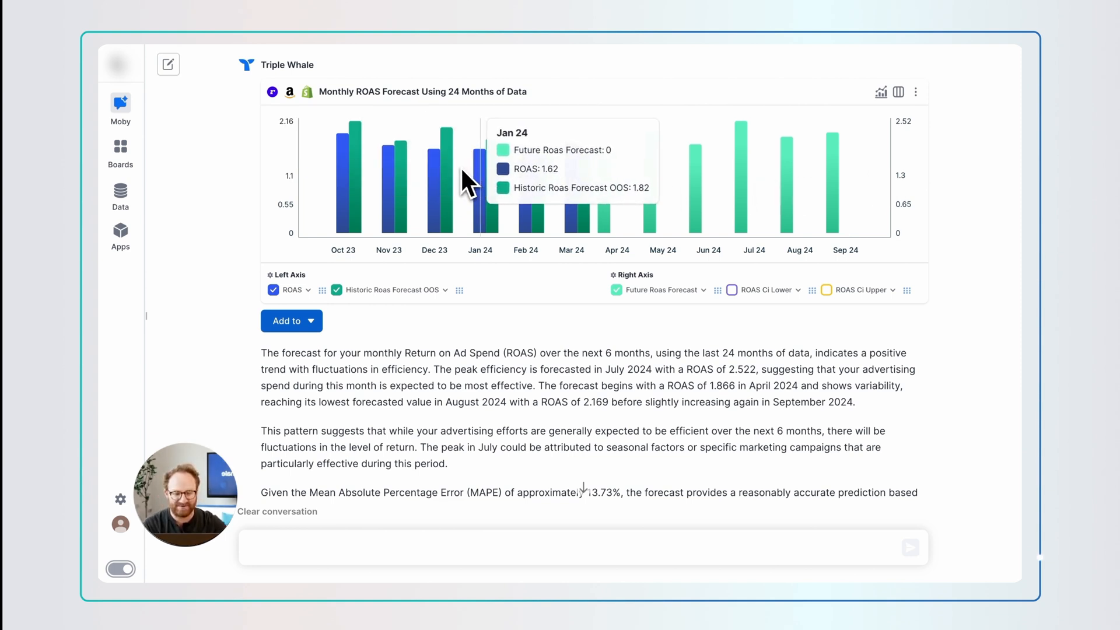
mouse_move(657, 186)
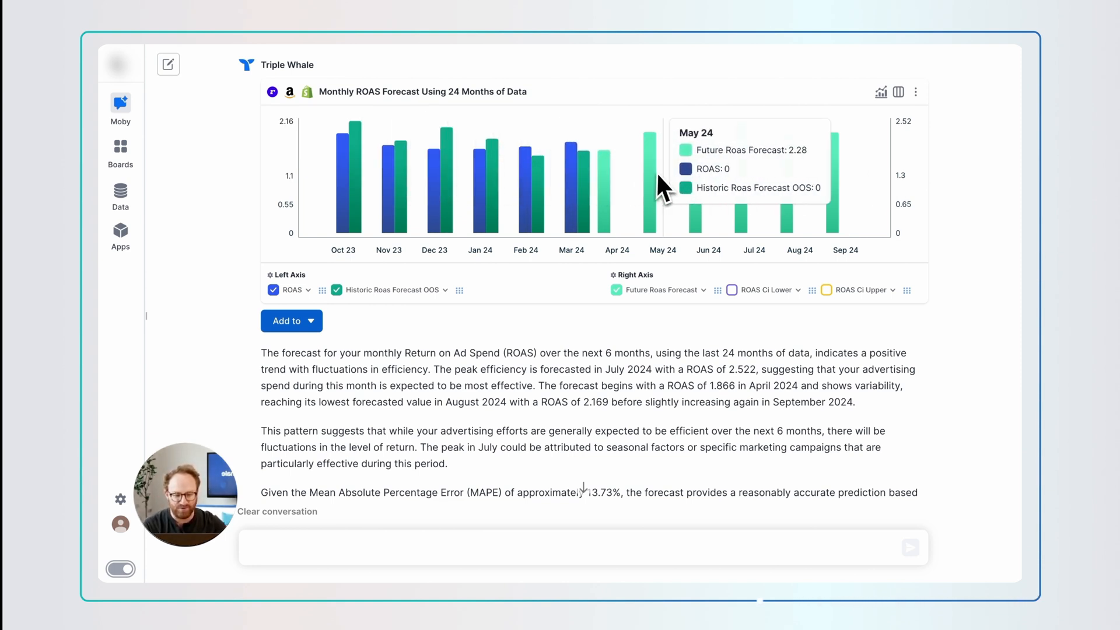
mouse_move(749, 192)
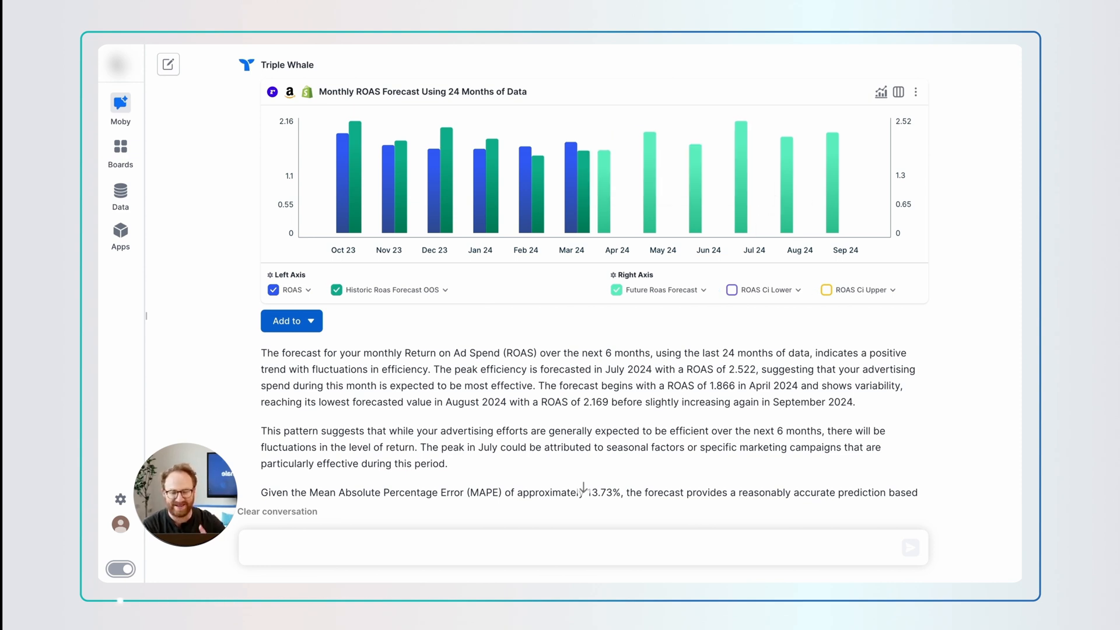
Ask Moby to plan the next 6 months of ad buying and inventory from the ROAS and revenue forecasts.
text(Using all the data above abou)
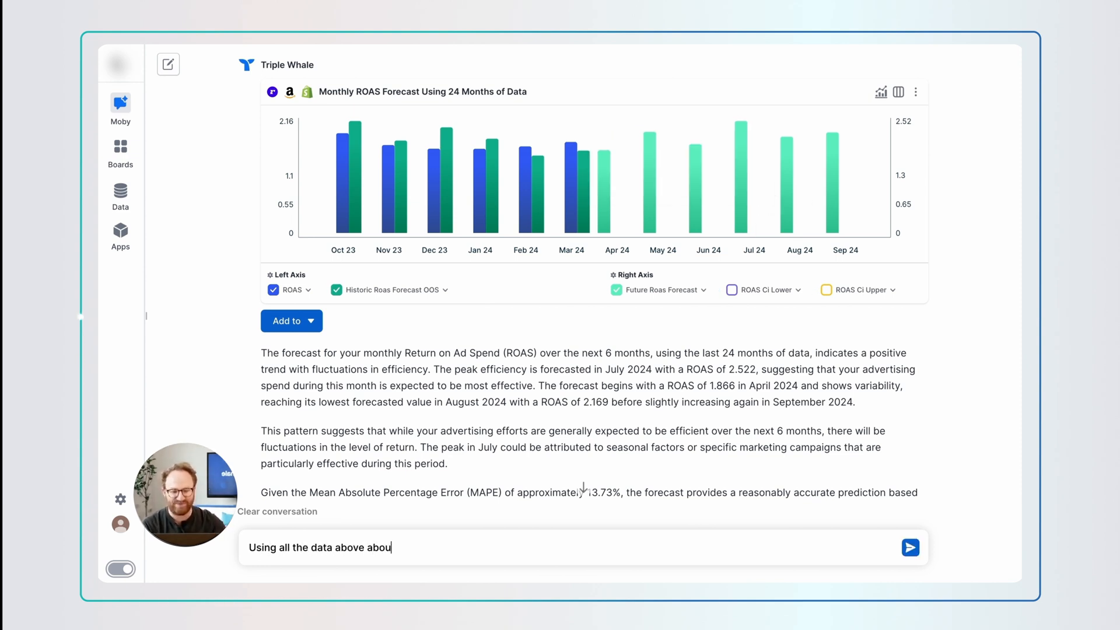
text(t the ROAS and my revenue)
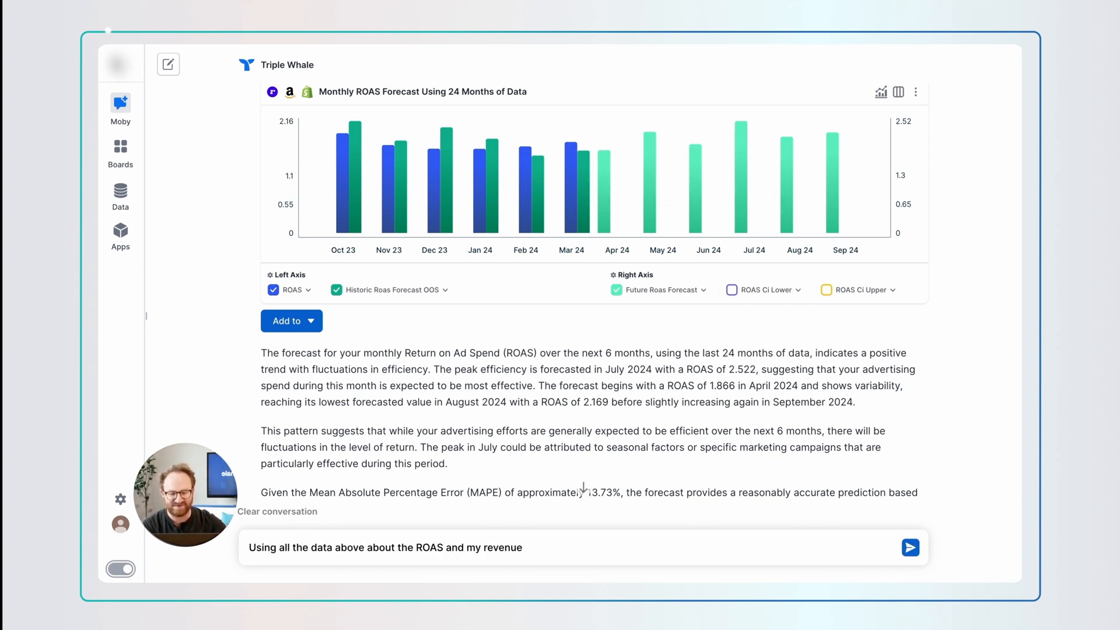
text(can you tell me how to plan the nex)
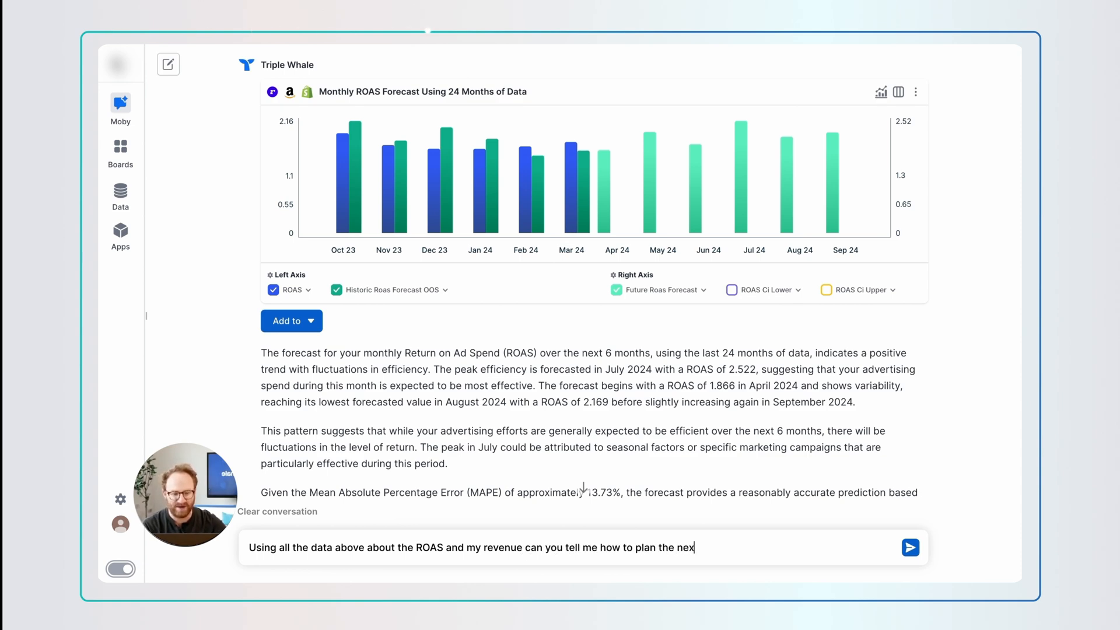
text(t 6 months of ad buying and inve)
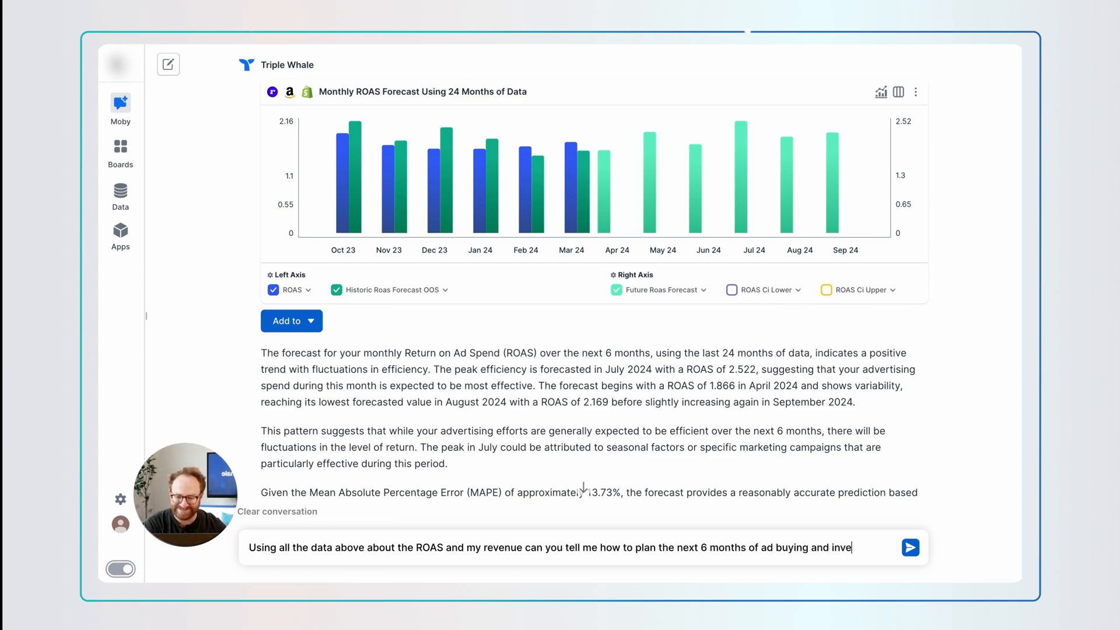
click(910, 548)
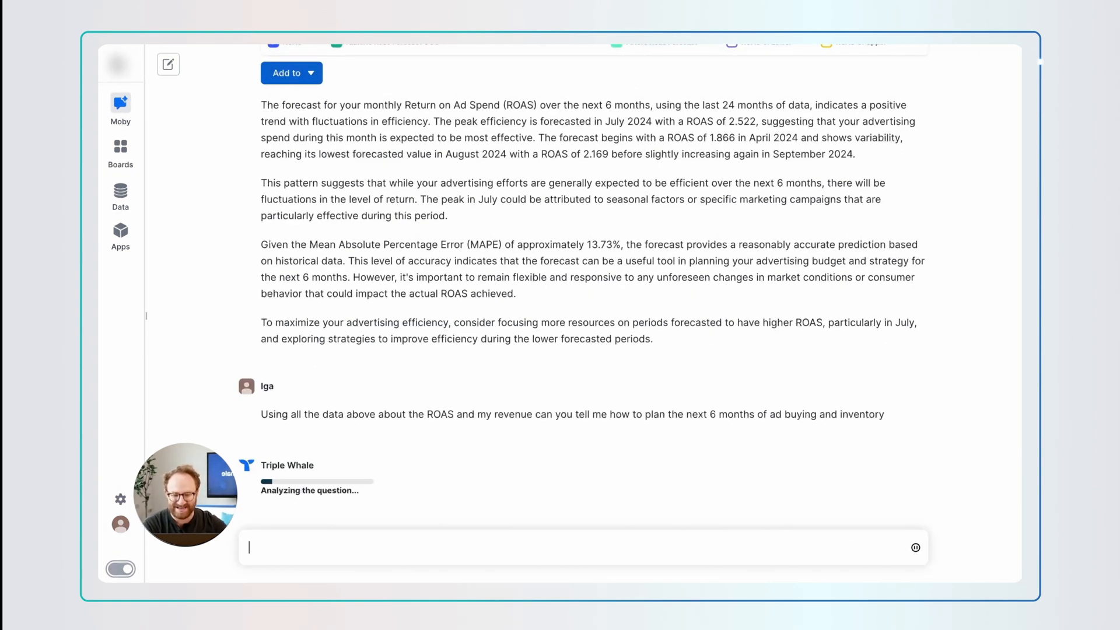
scroll(down, 3)
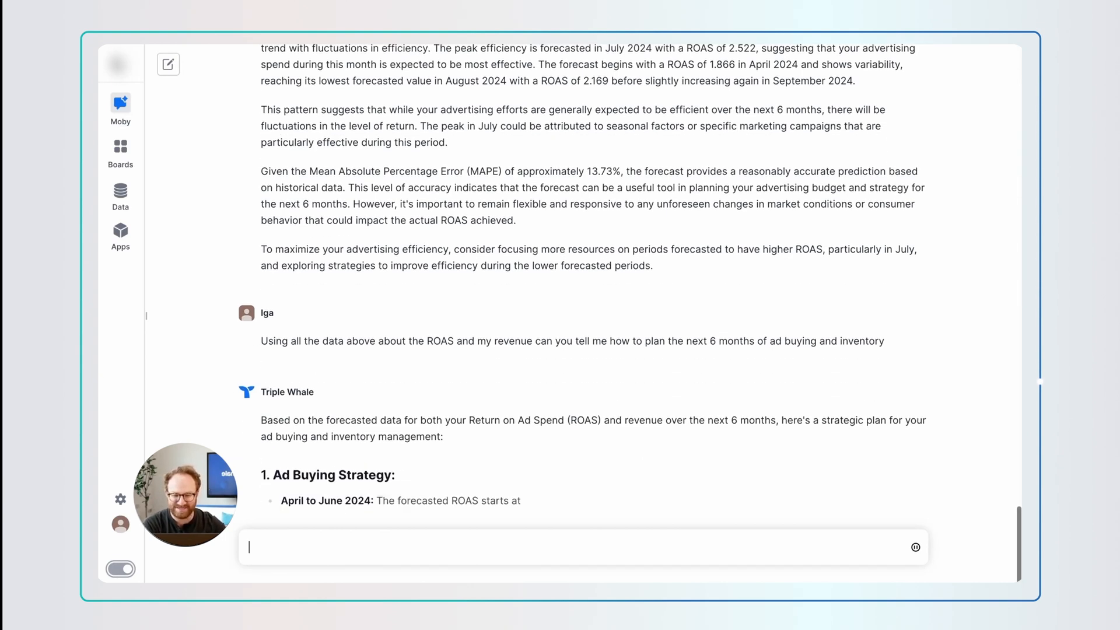
scroll(down, 3)
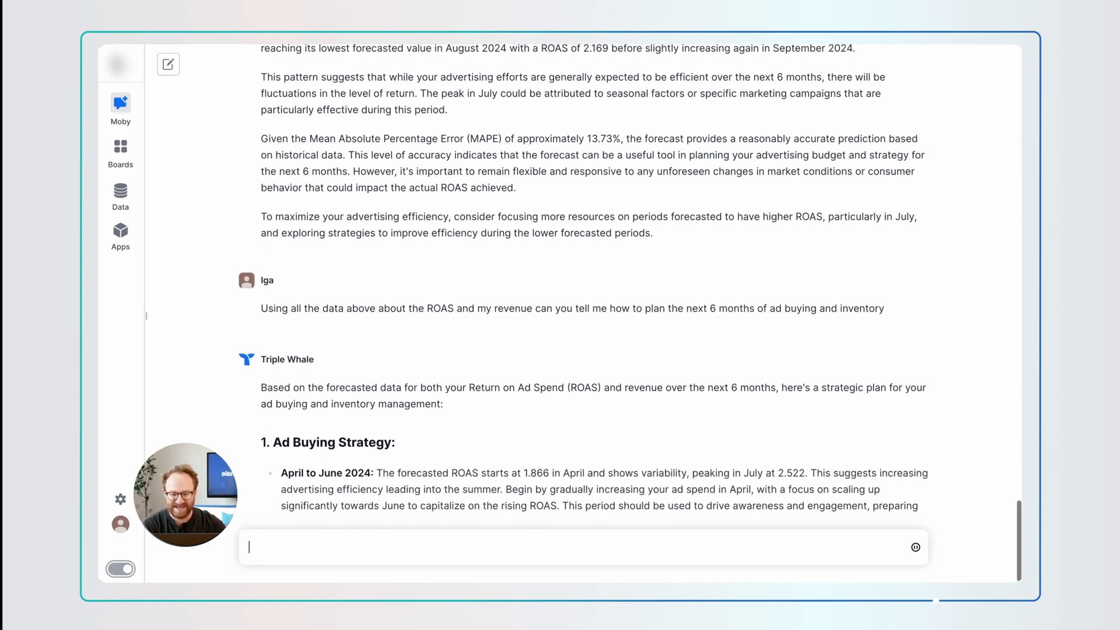
scroll(down, 3)
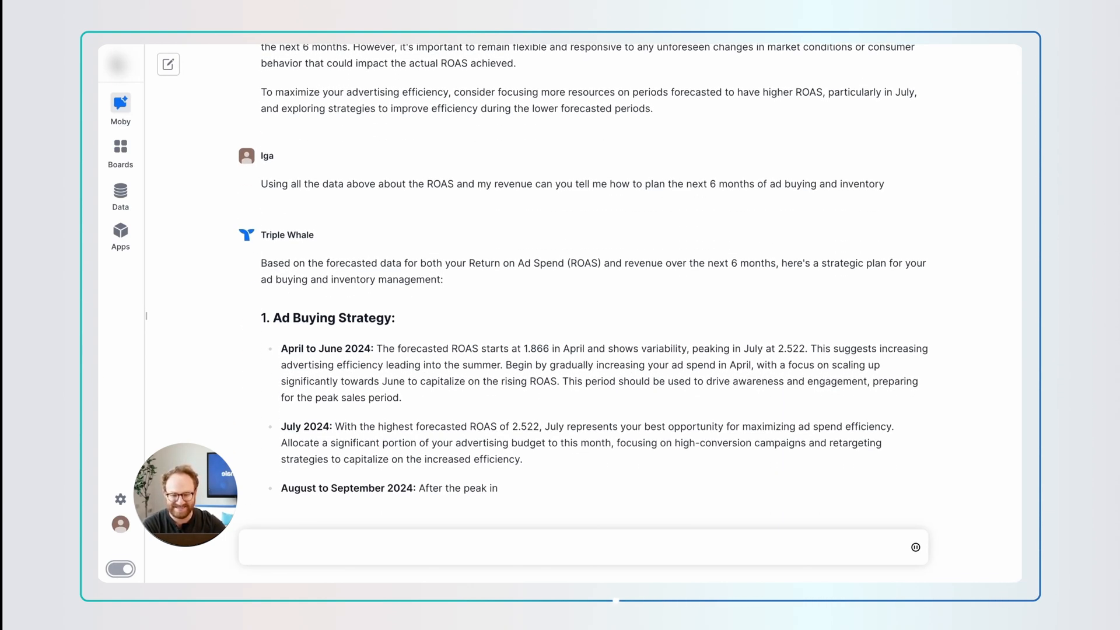
scroll(down, 3)
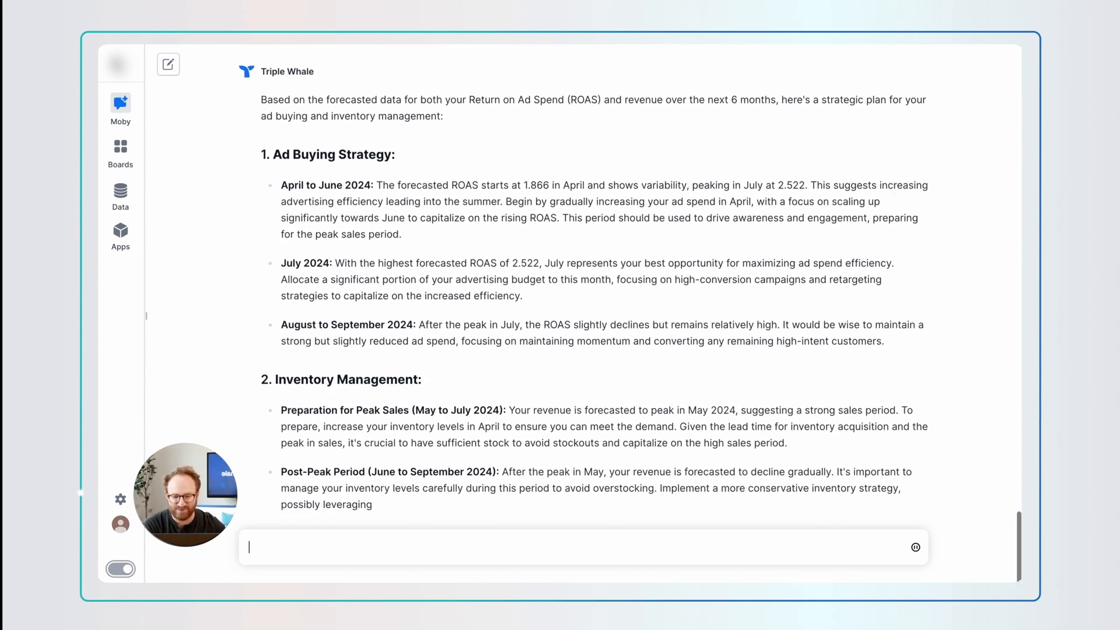
scroll(down, 3)
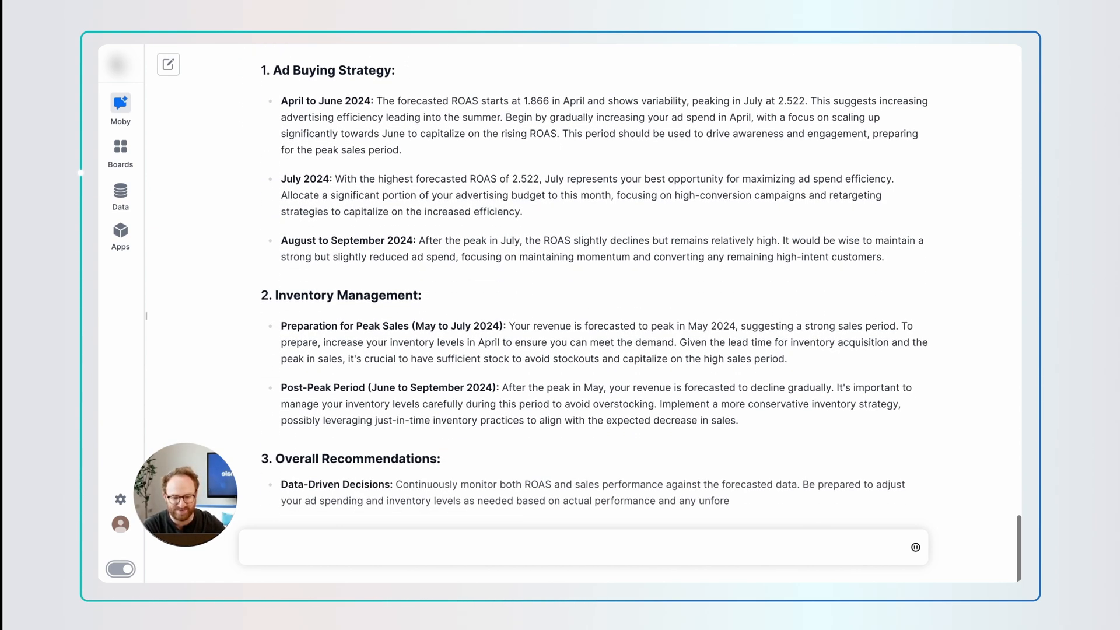
scroll(down, 3)
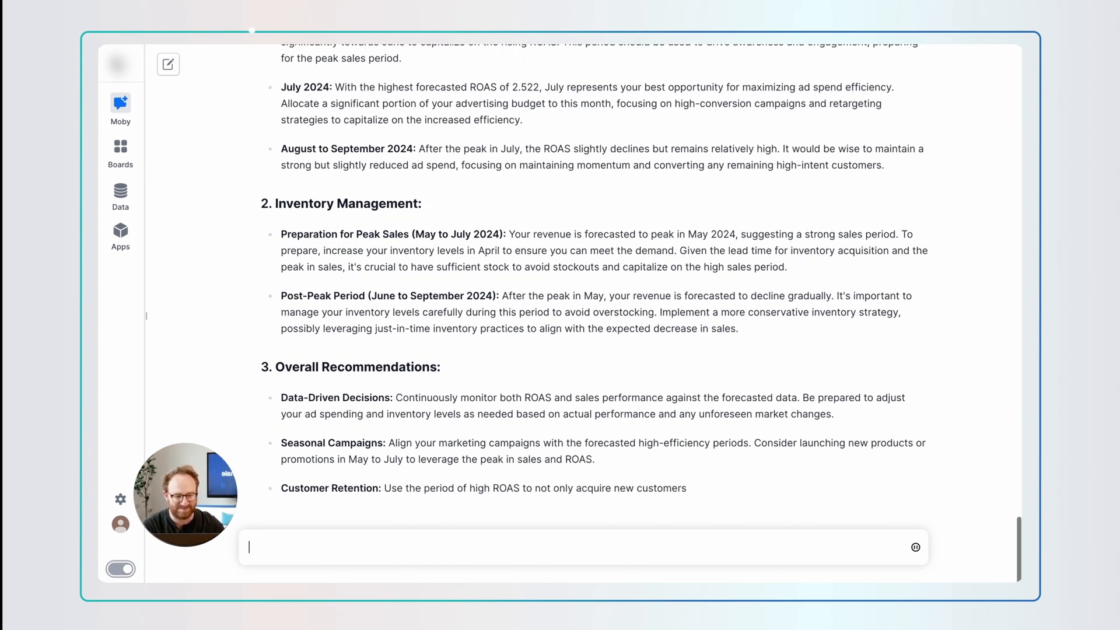